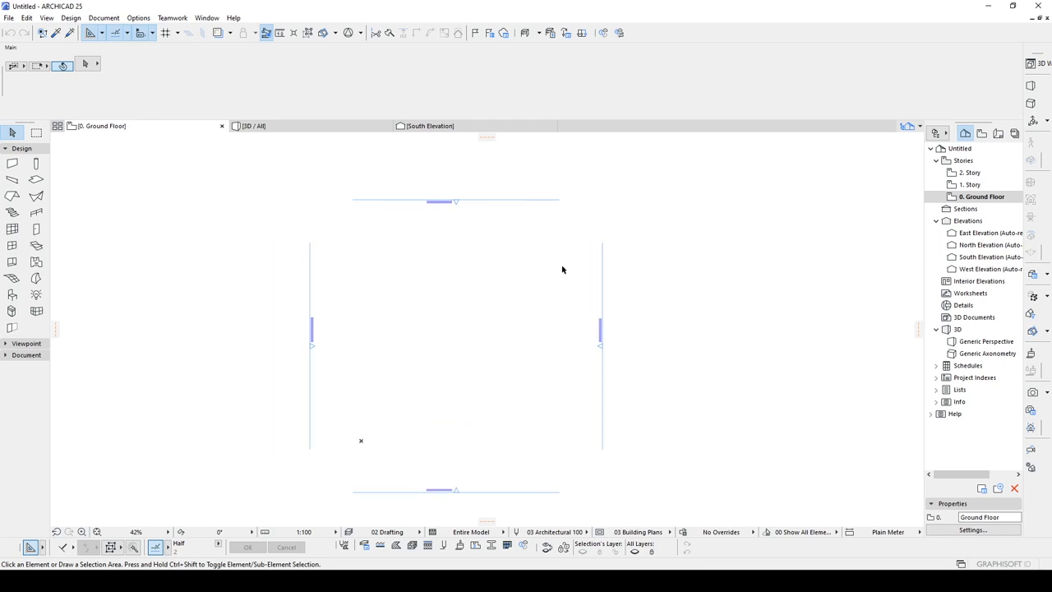
# - Draw a closed rectangular chain of four walls on the Ground Floor plan
pyautogui.click(13, 162)
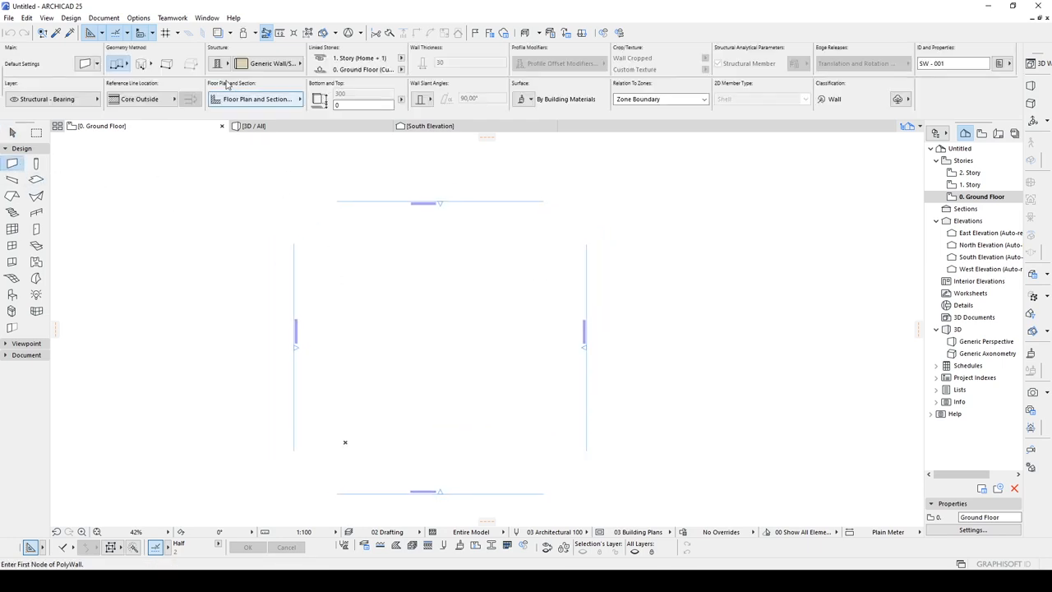
pyautogui.click(239, 62)
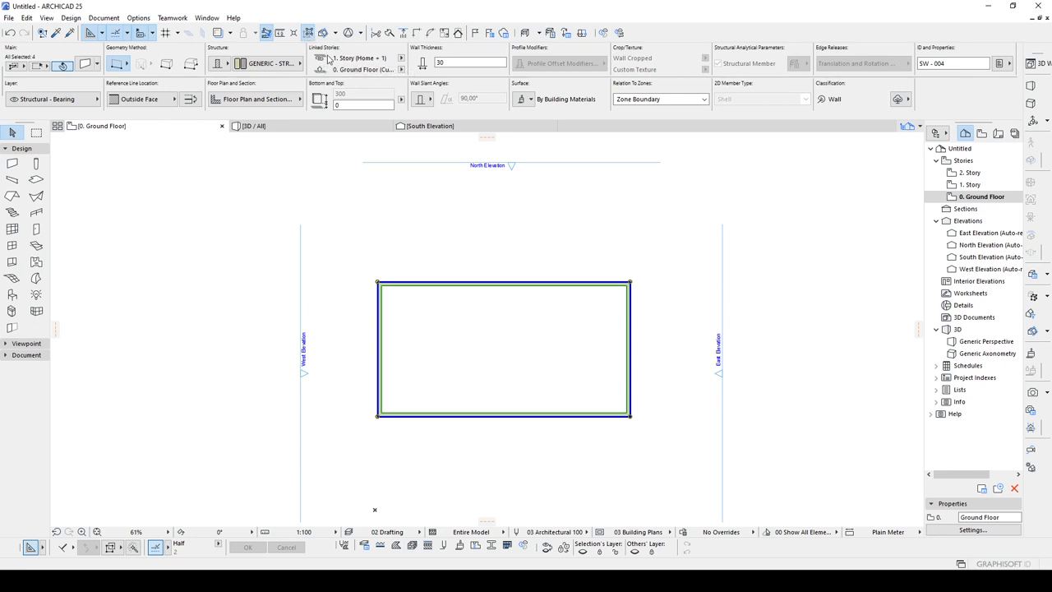
pyautogui.click(980, 197)
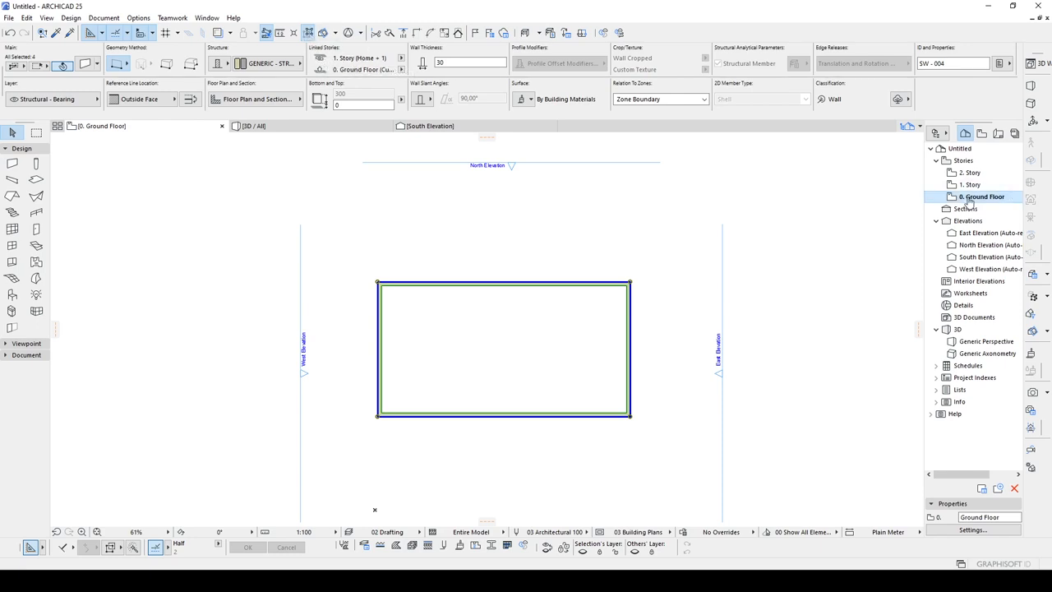
pyautogui.rightClick(979, 197)
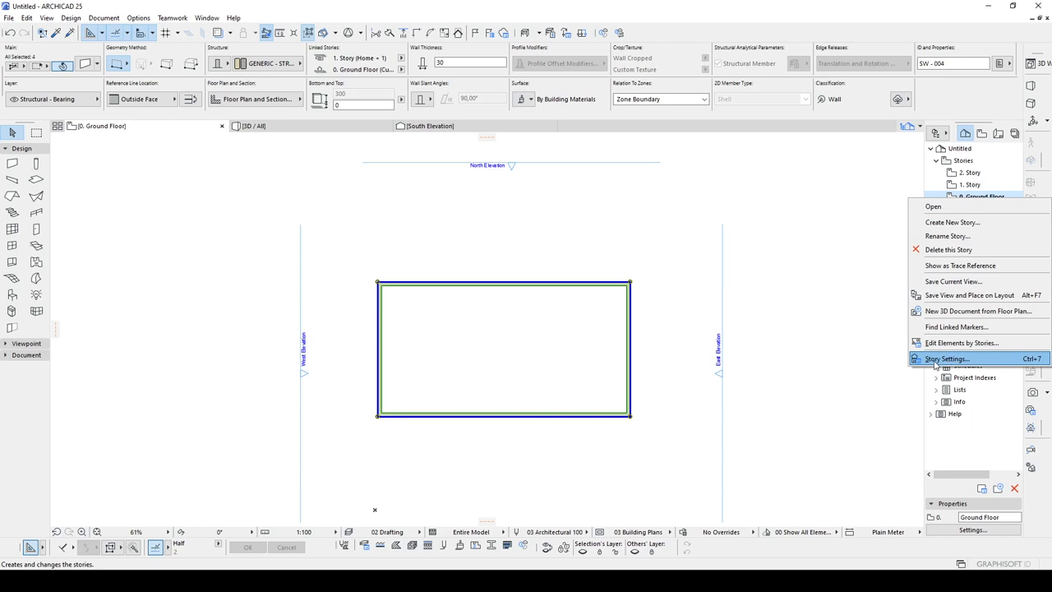
pyautogui.click(946, 359)
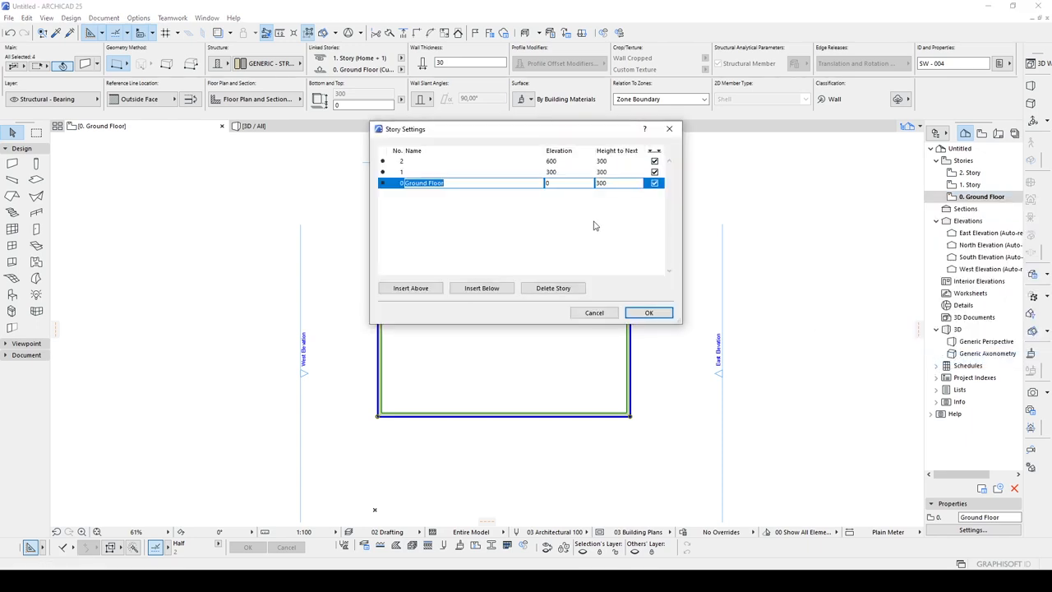
pyautogui.moveTo(638, 290)
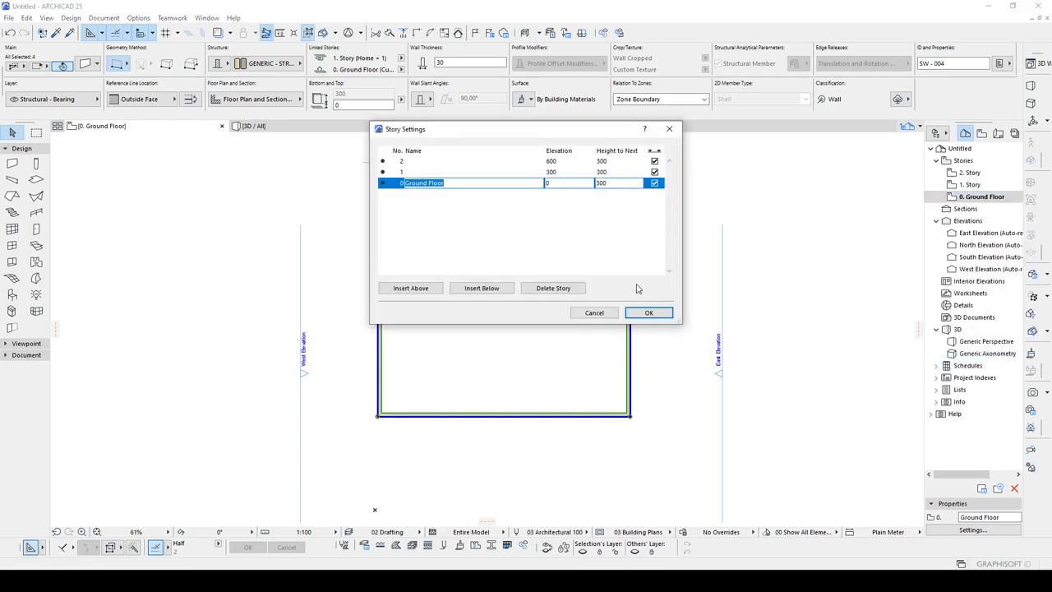
pyautogui.click(648, 313)
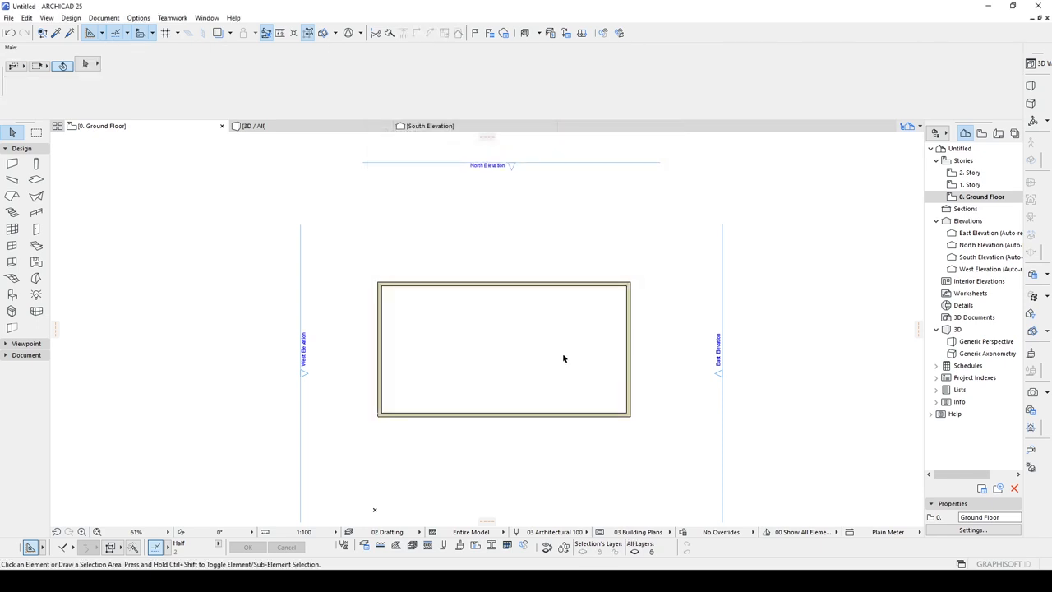
pyautogui.moveTo(276, 271)
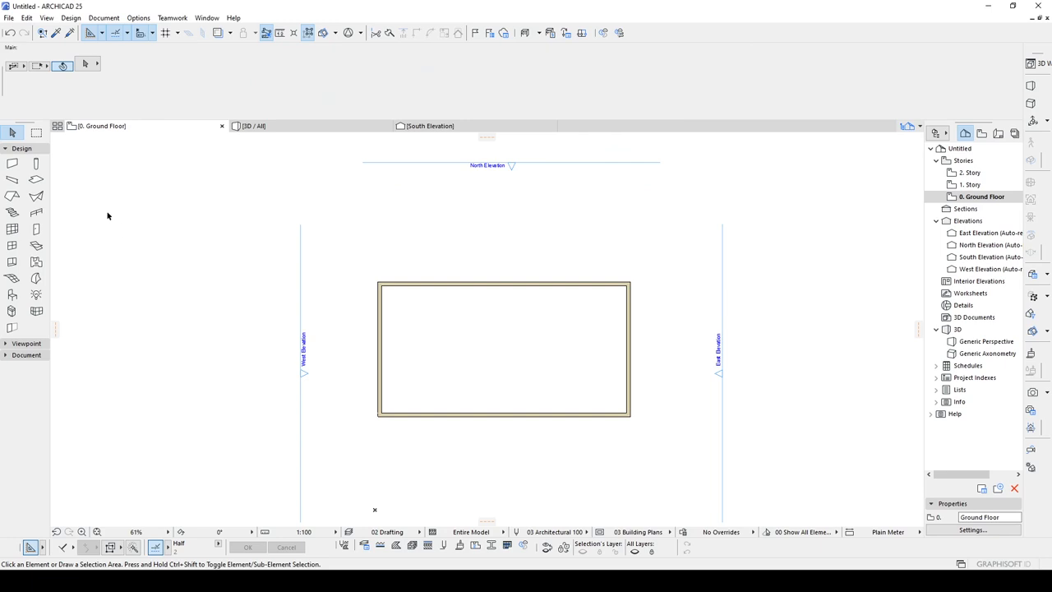
pyautogui.moveTo(36, 199)
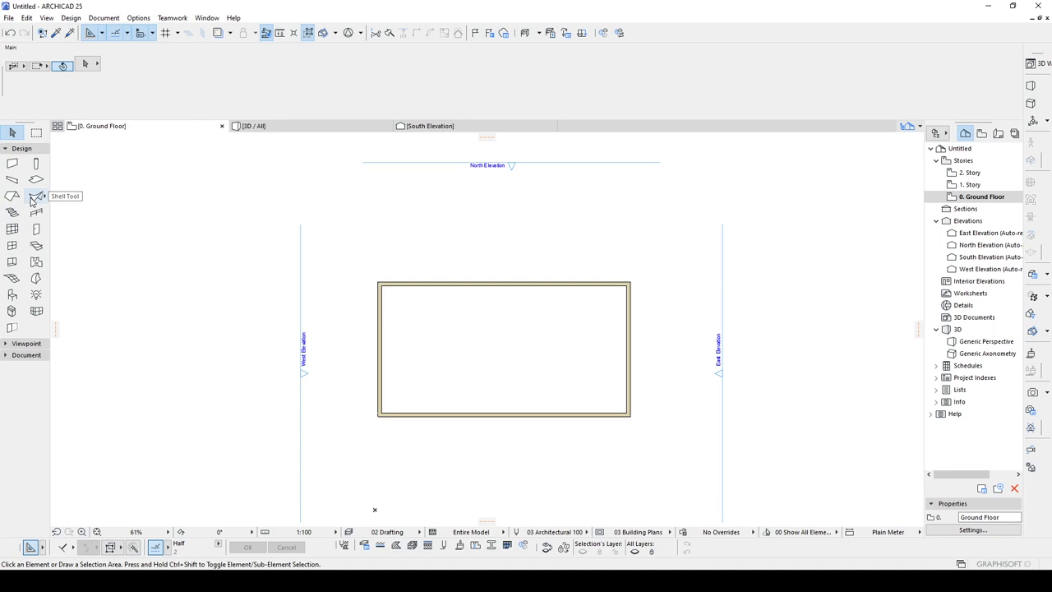
pyautogui.moveTo(13, 195)
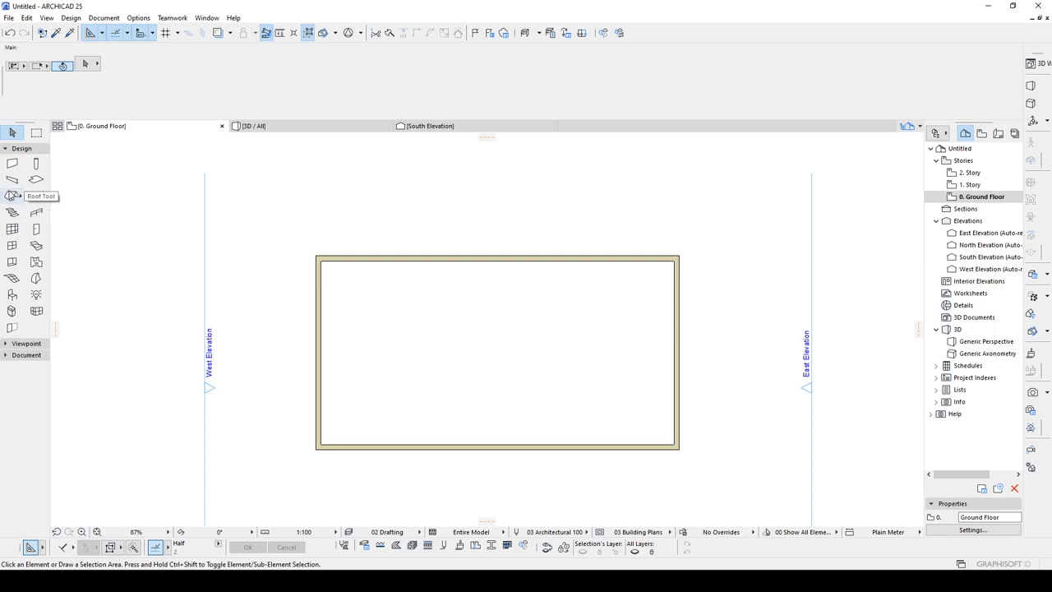
pyautogui.click(13, 196)
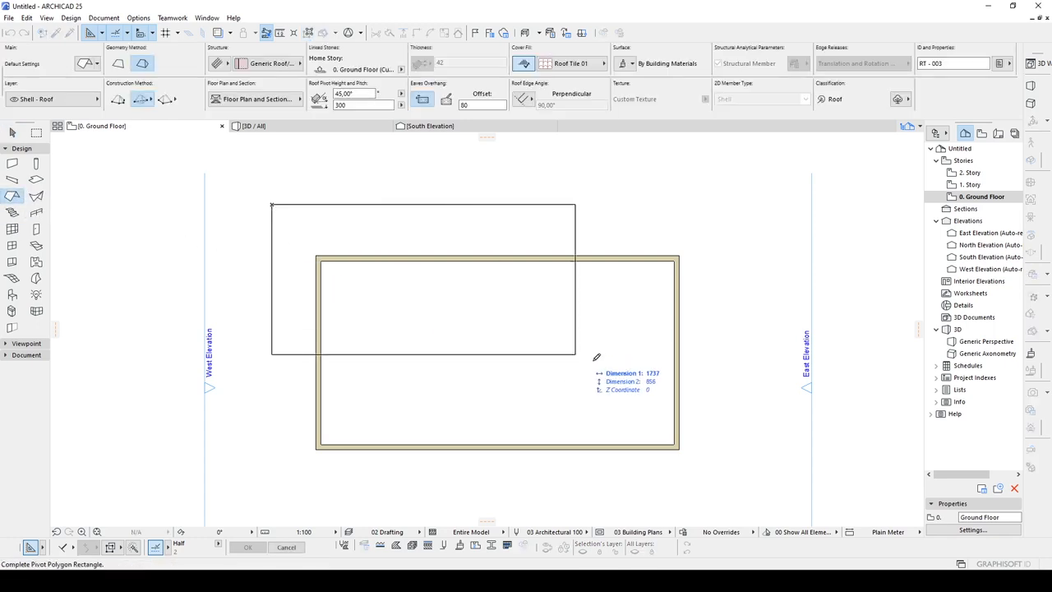
pyautogui.click(254, 125)
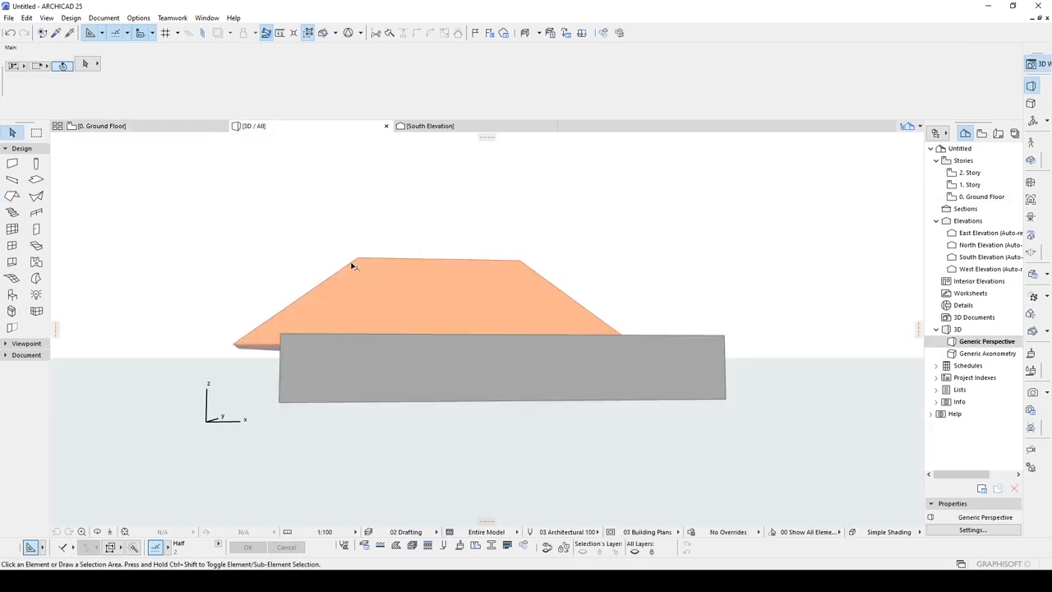
pyautogui.click(411, 304)
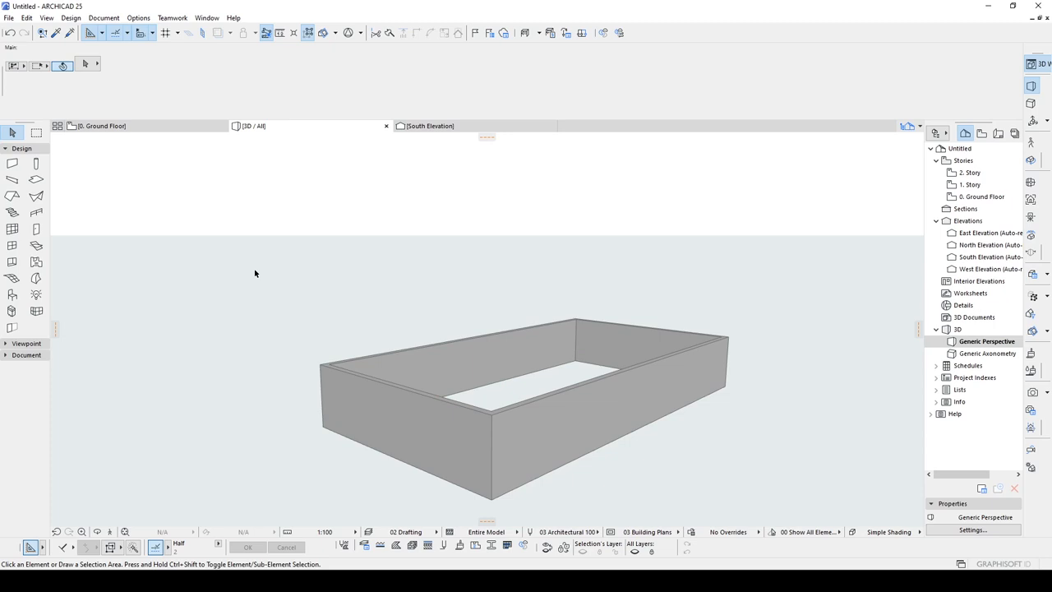
pyautogui.click(102, 125)
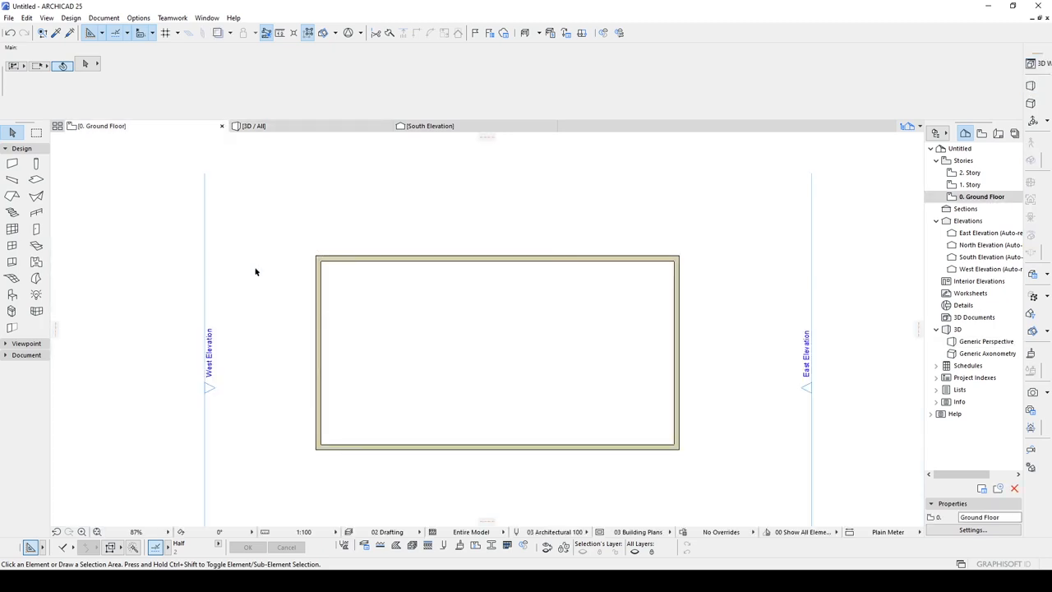
pyautogui.moveTo(13, 295)
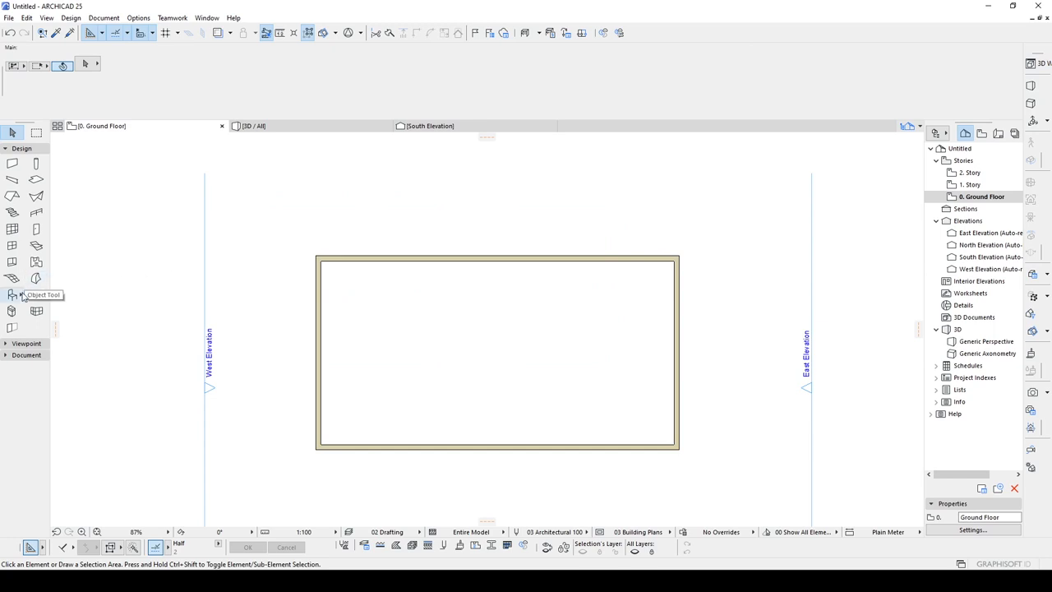
pyautogui.moveTo(36, 198)
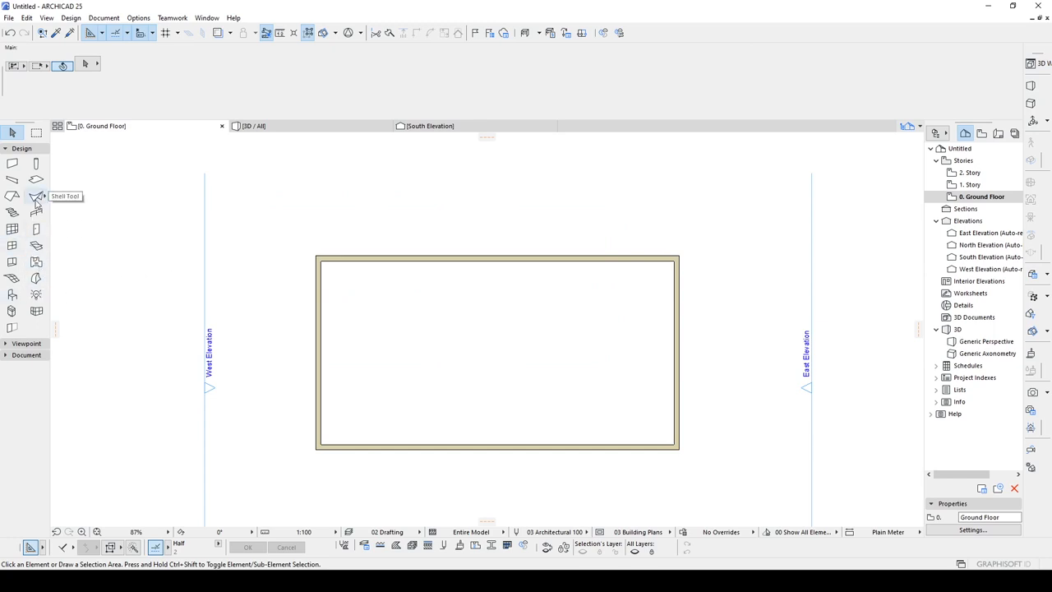
# - Configure new shells as 20-thick Reinforced Concrete with a Roof Tiles - Dutch surface override
pyautogui.click(36, 196)
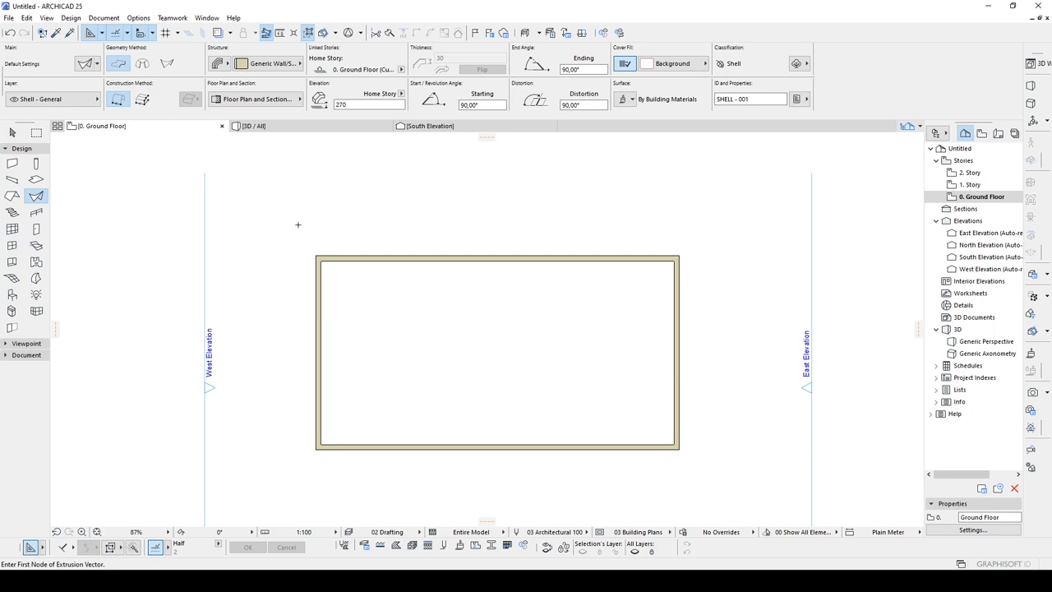
pyautogui.click(243, 63)
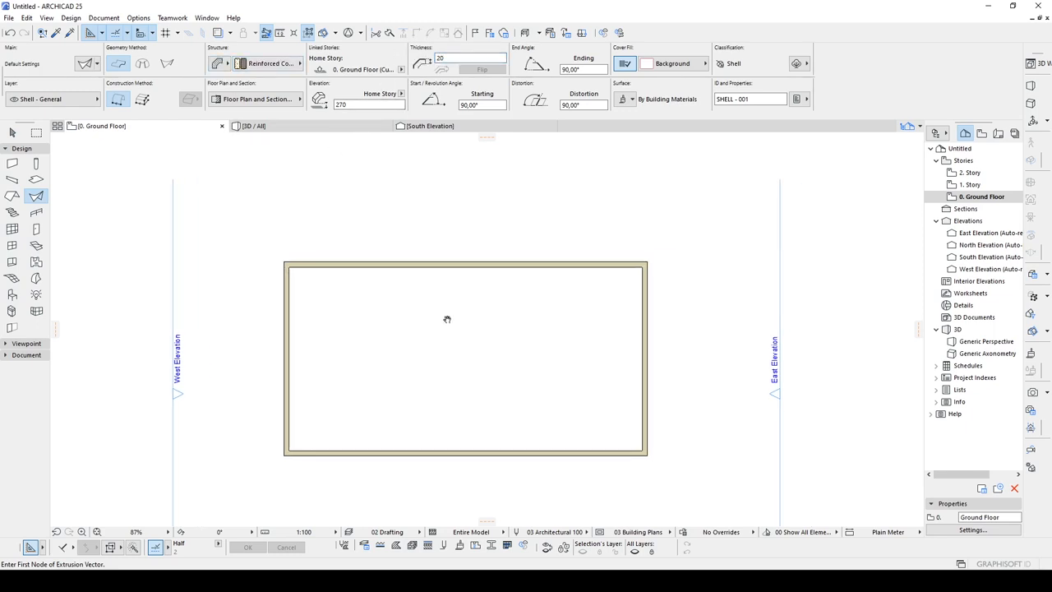
pyautogui.click(637, 99)
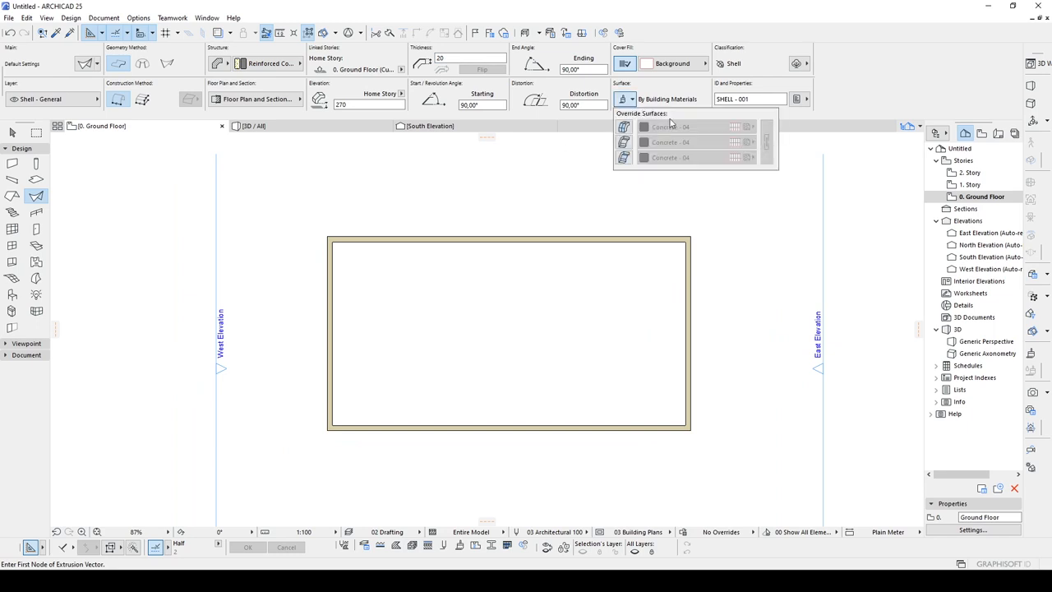
pyautogui.click(641, 99)
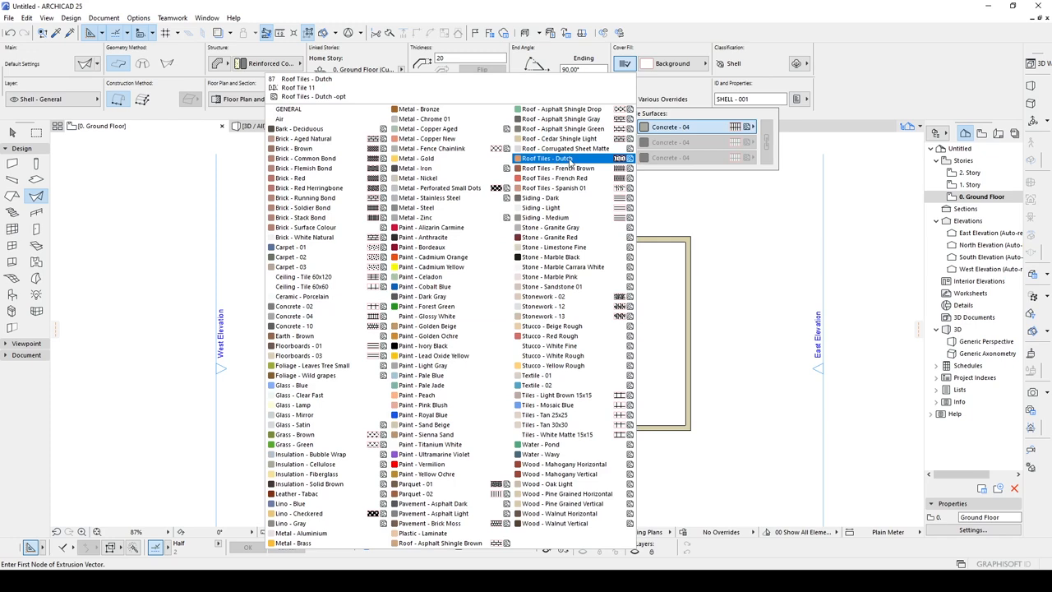
pyautogui.click(555, 168)
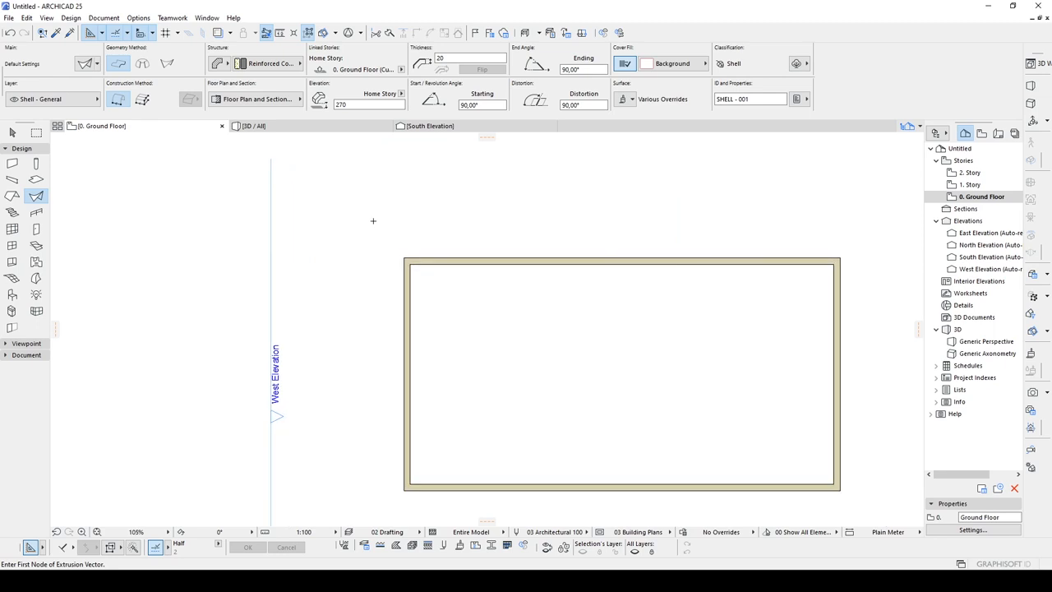
pyautogui.moveTo(474, 217)
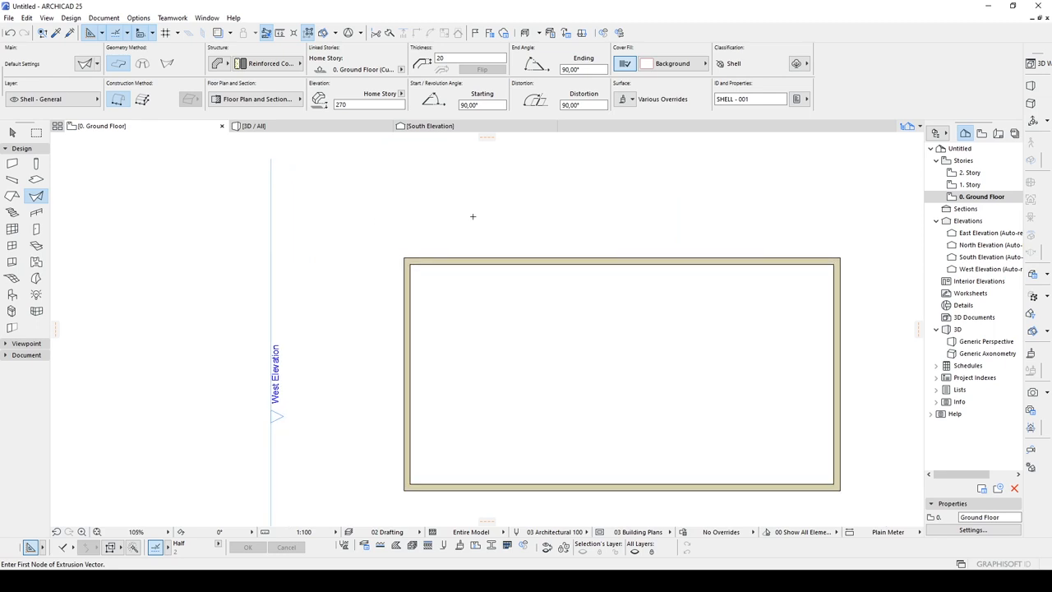
pyautogui.scroll(-3)
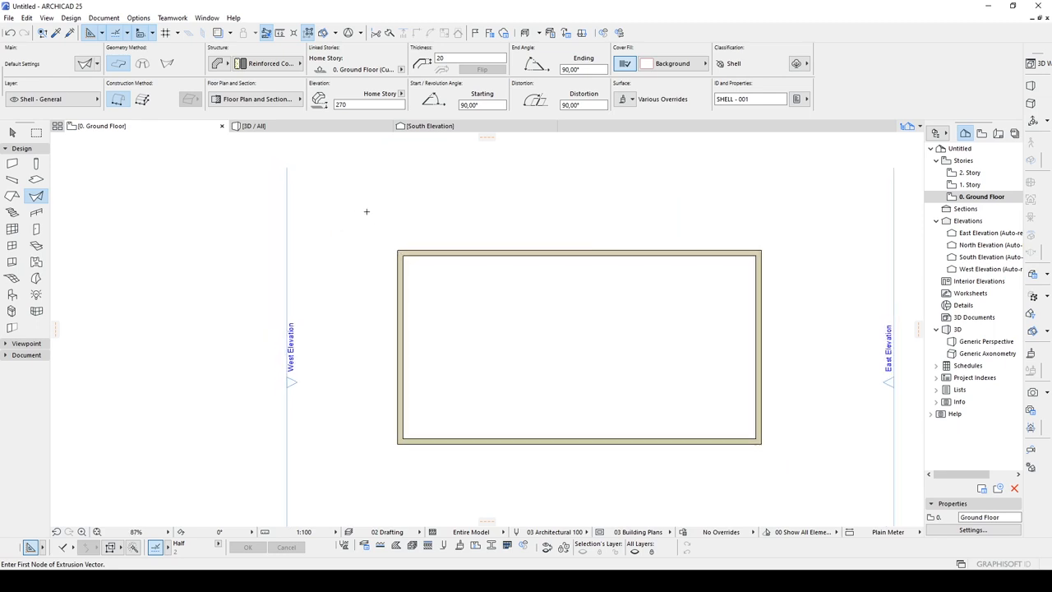
pyautogui.moveTo(362, 207)
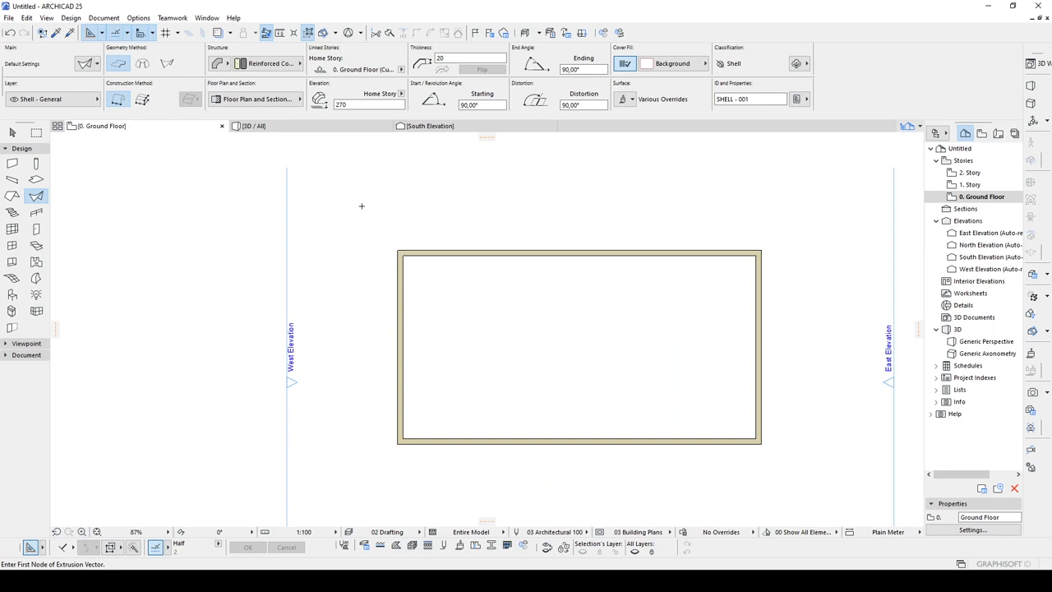
# - Select and remove the trial barrel-vault shell, returning to the walls' floor plan
pyautogui.scroll(3)
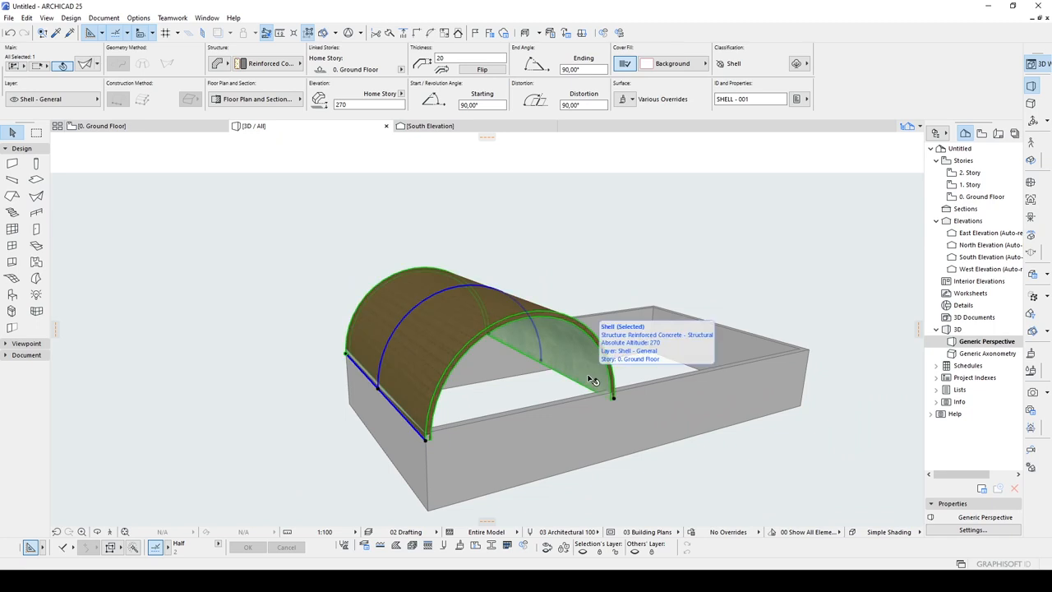
pyautogui.click(102, 125)
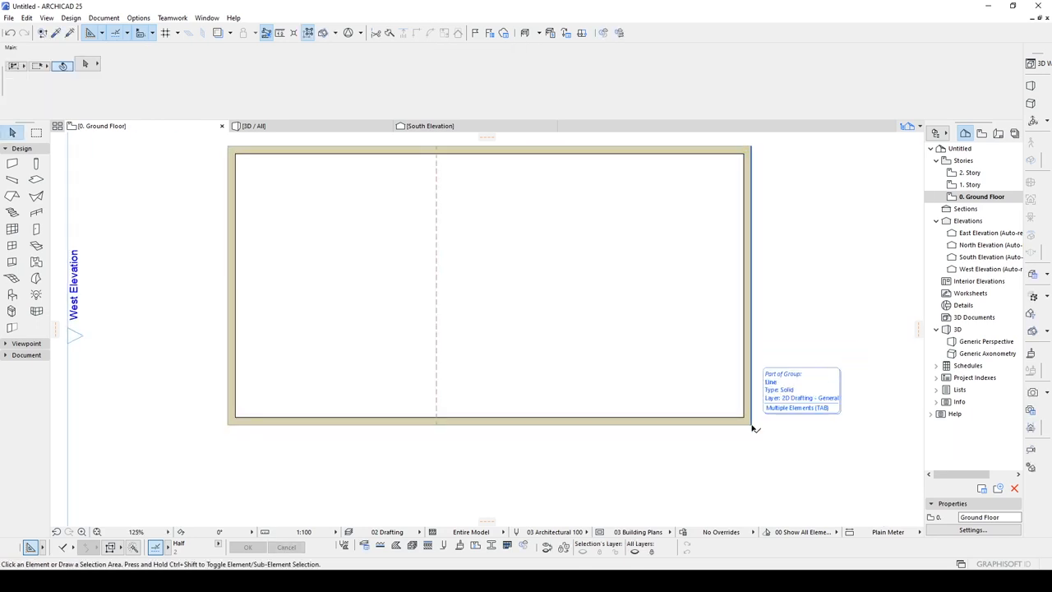
# - Draft an offset eave rectangle around the walls with diagonal hip lines from its corners
pyautogui.click(12, 163)
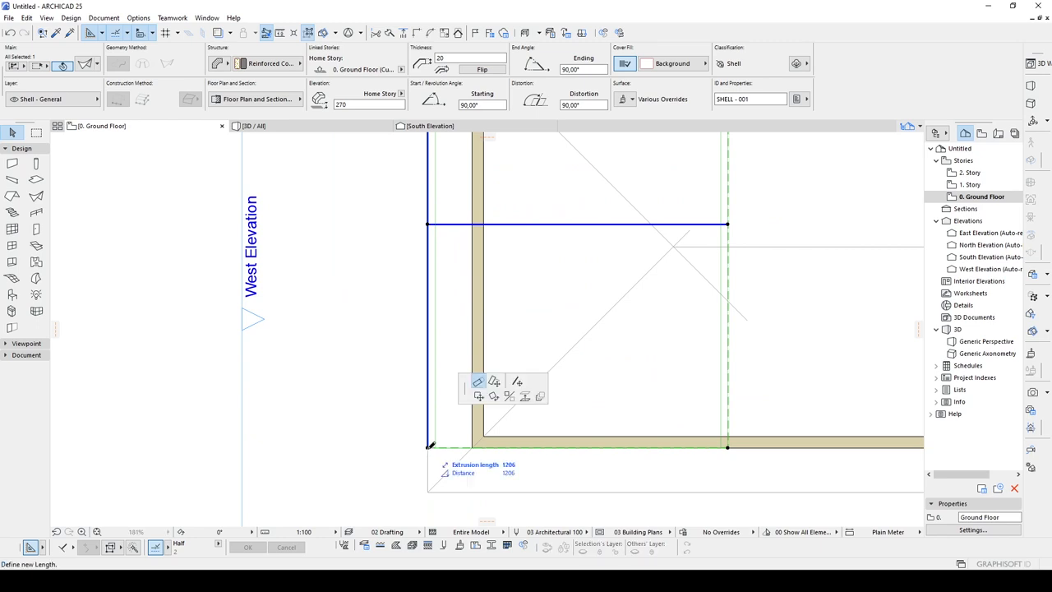
pyautogui.scroll(-3)
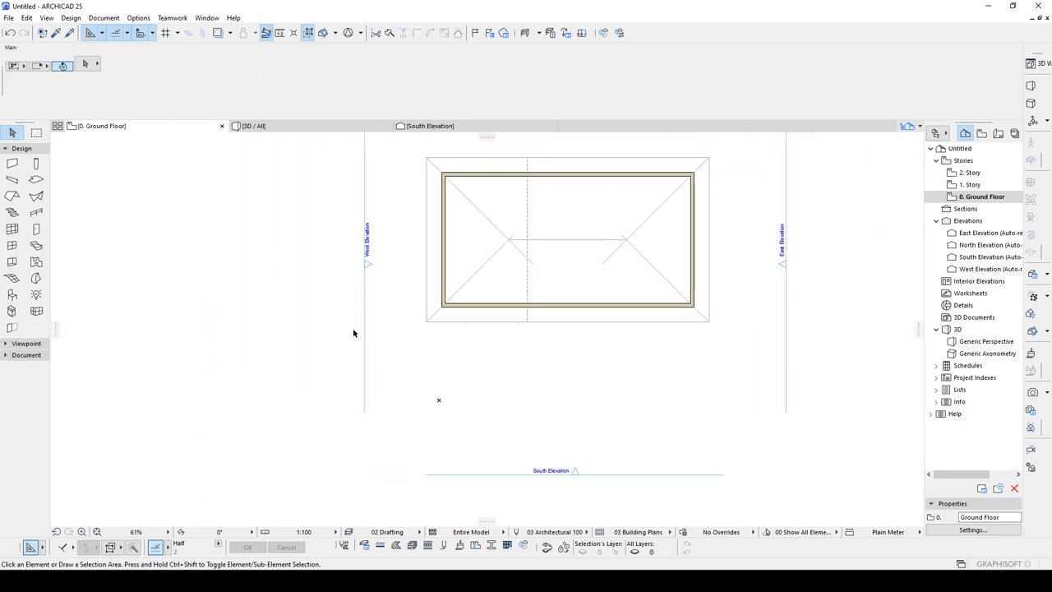
# - Place section line S-01 horizontally across the middle of the building plan
pyautogui.click(26, 355)
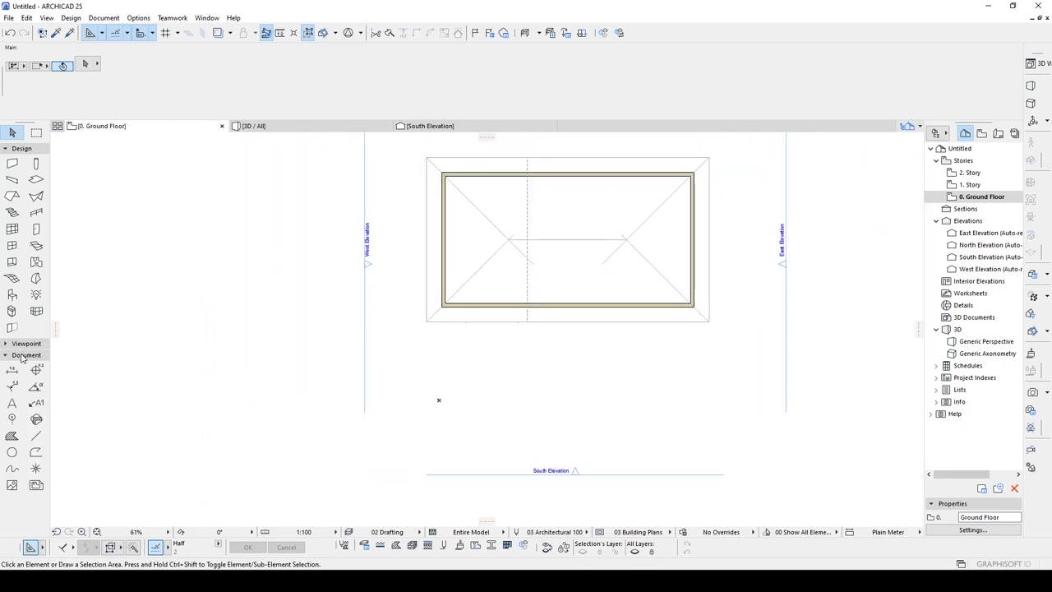
pyautogui.click(26, 343)
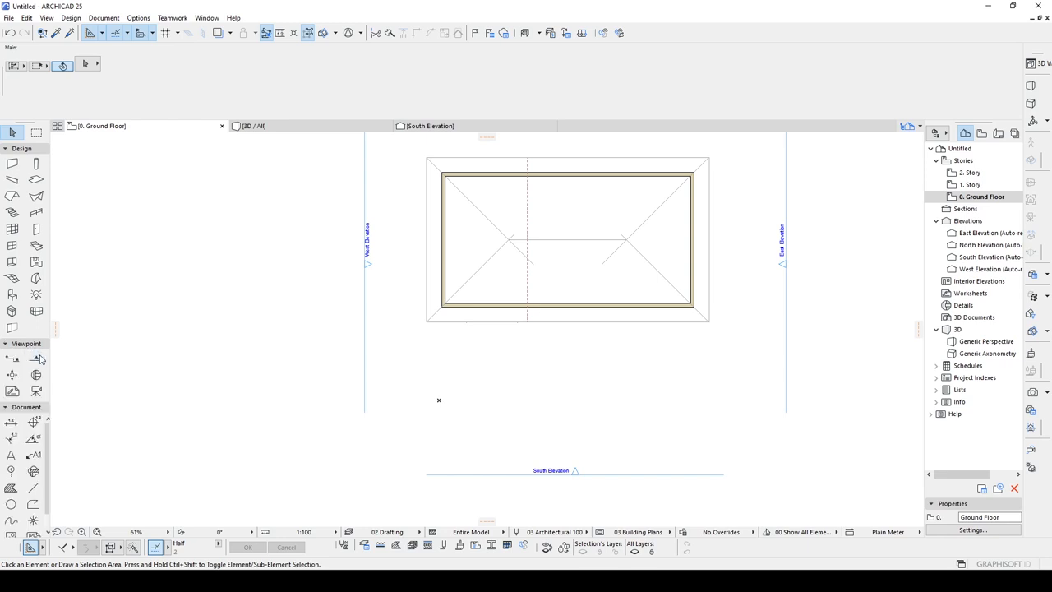
pyautogui.click(13, 359)
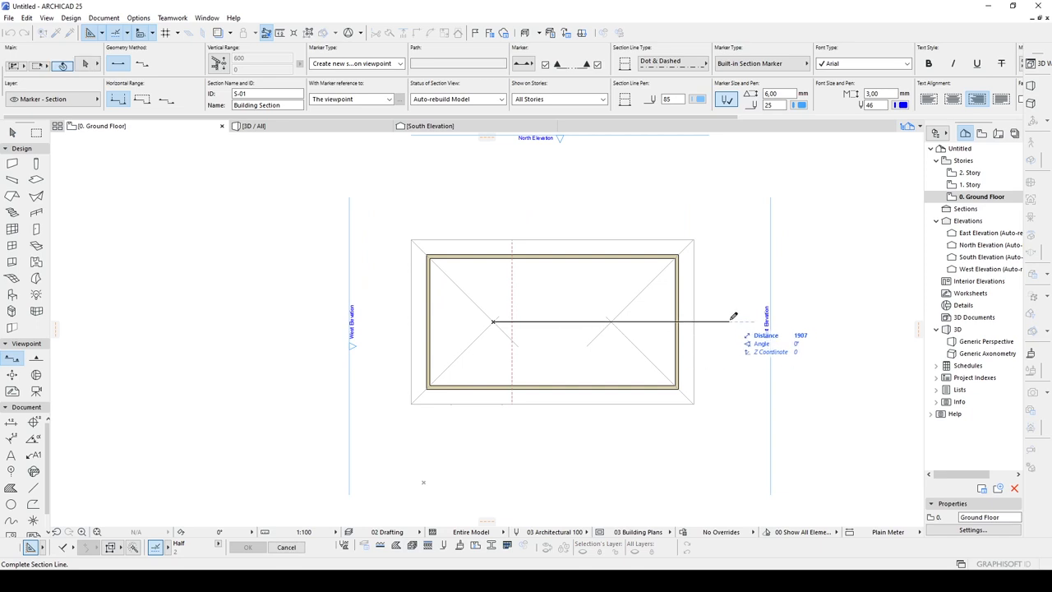
pyautogui.click(730, 318)
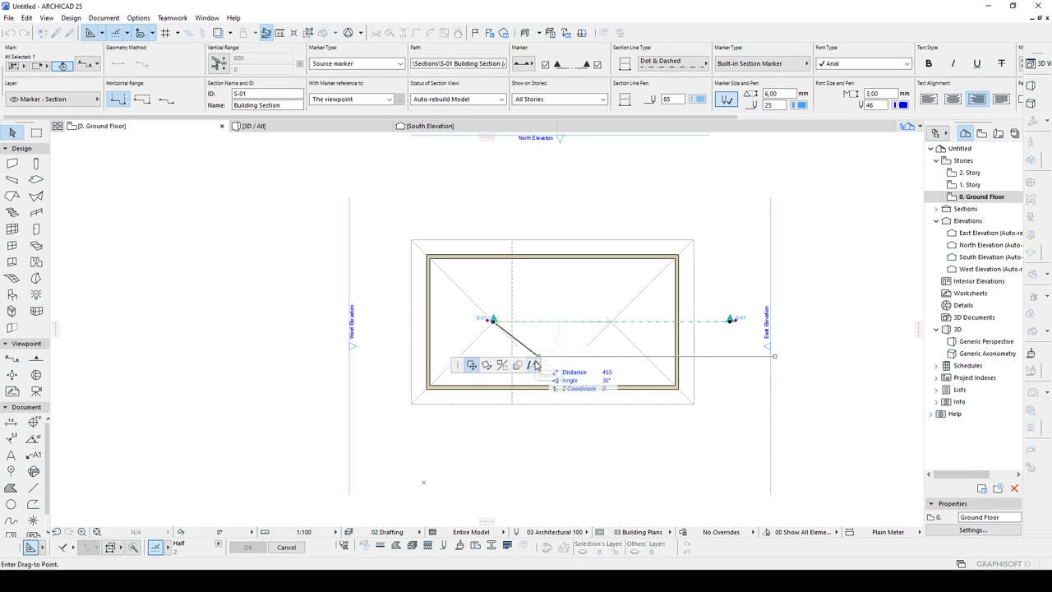
pyautogui.moveTo(316, 315)
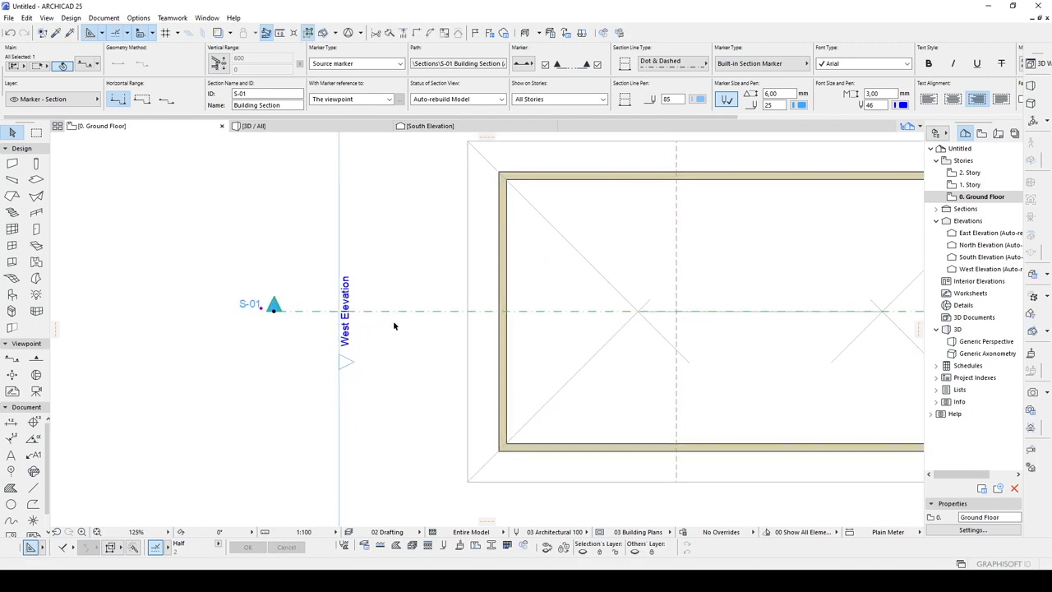
# - Open section S-01 from its marker and draw a curved shell profile rising over the wall
pyautogui.rightClick(395, 325)
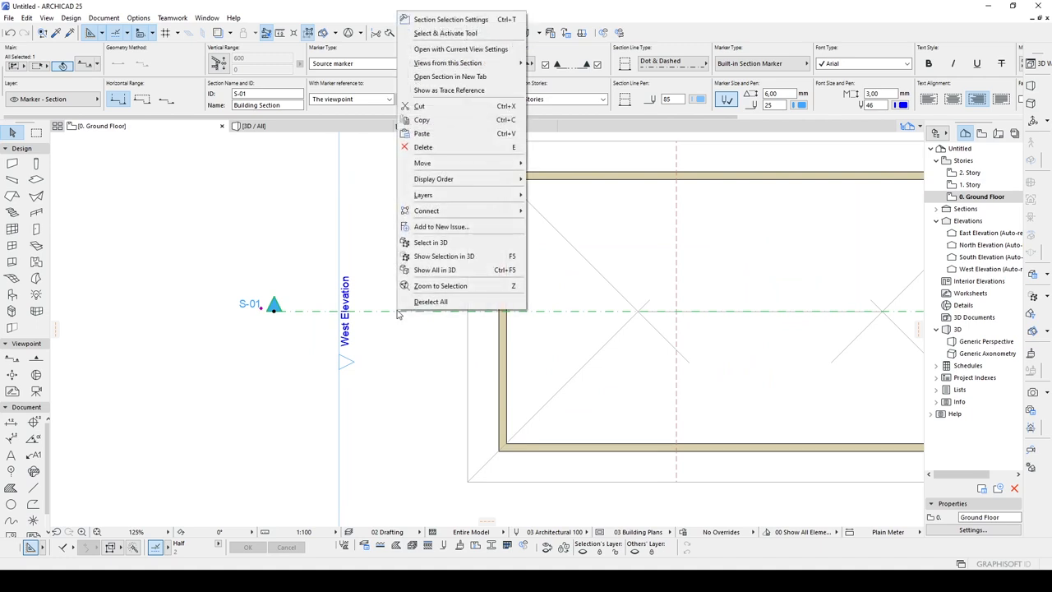
pyautogui.moveTo(460, 49)
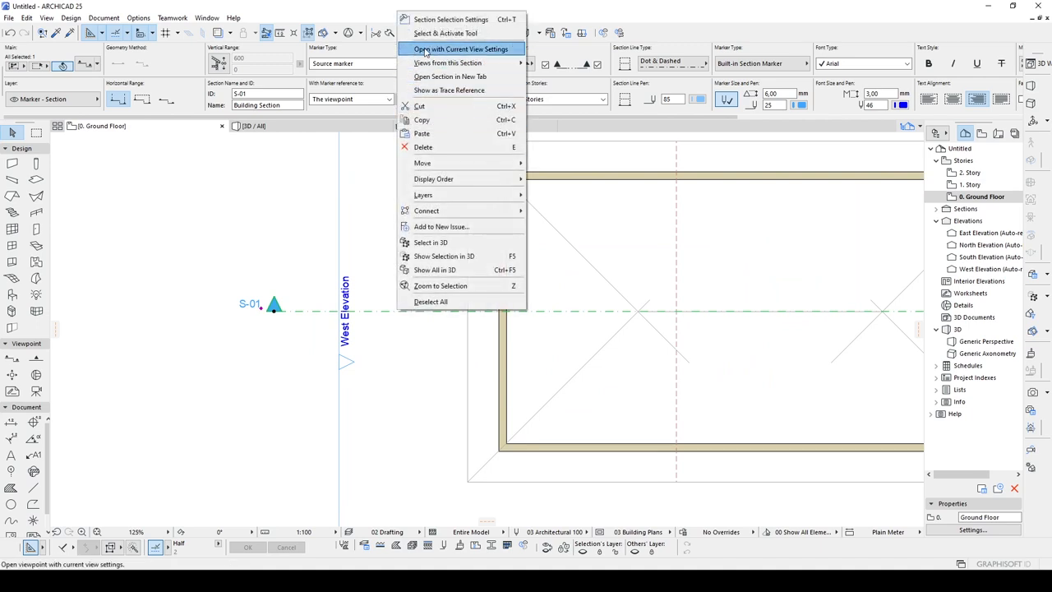
pyautogui.click(460, 49)
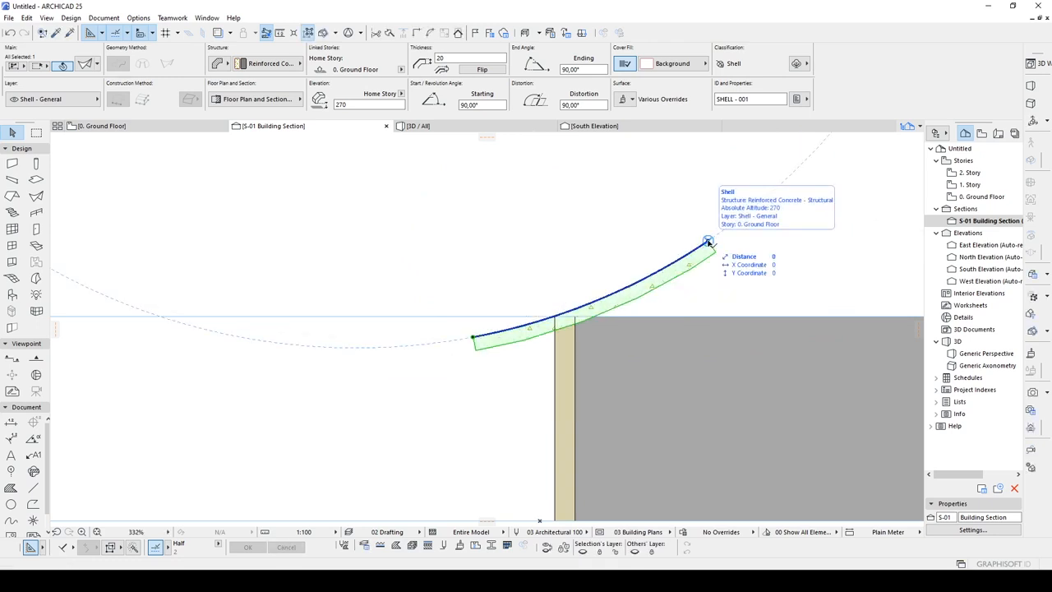
pyautogui.scroll(-3)
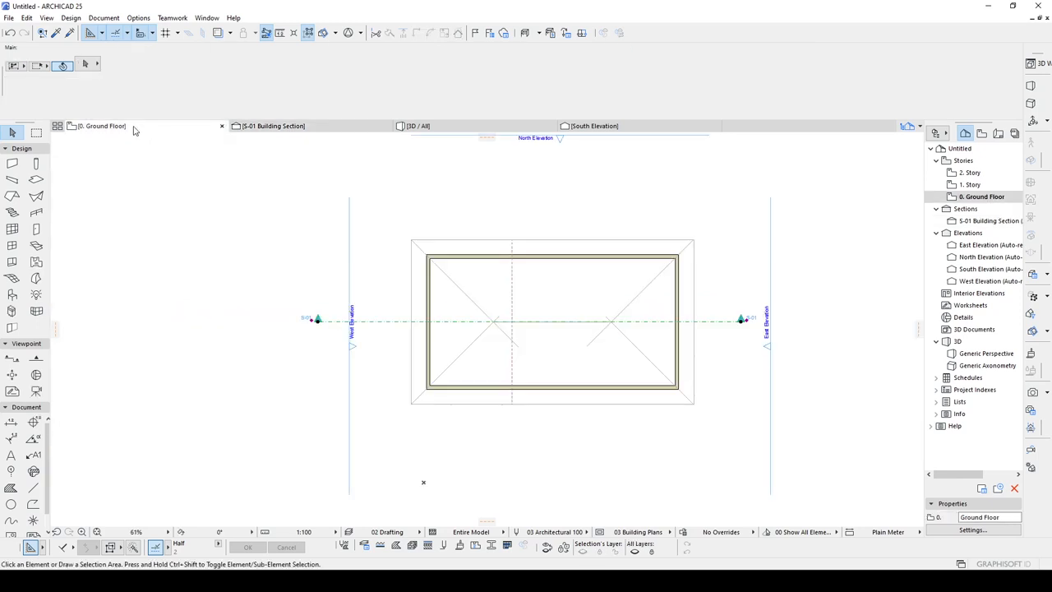
# - Draw helper lines on the floor plan: one from the plan centre and one along the eave edge
pyautogui.click(319, 319)
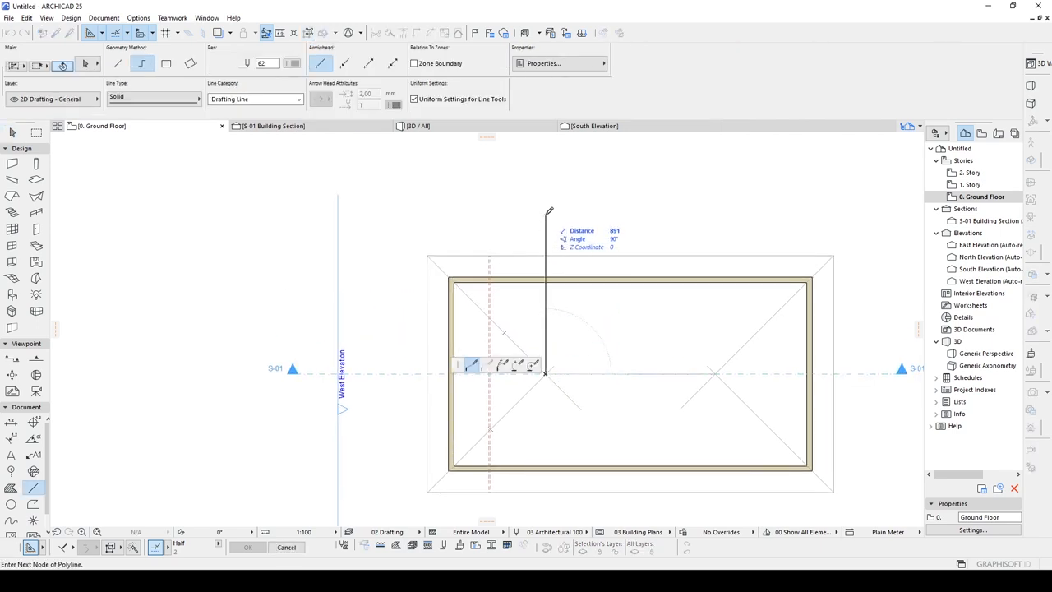
pyautogui.click(545, 375)
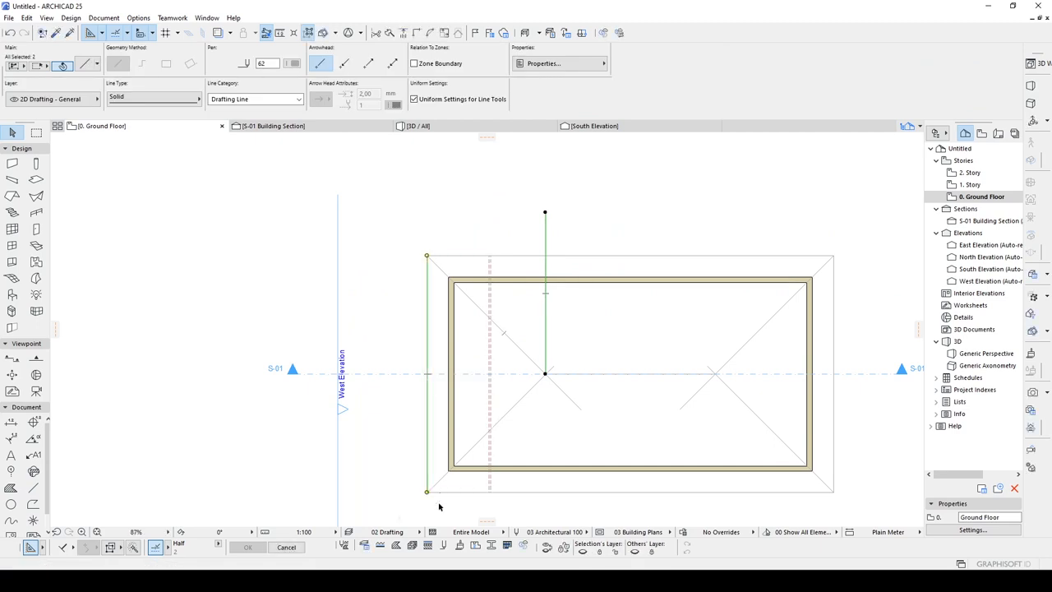
pyautogui.click(273, 125)
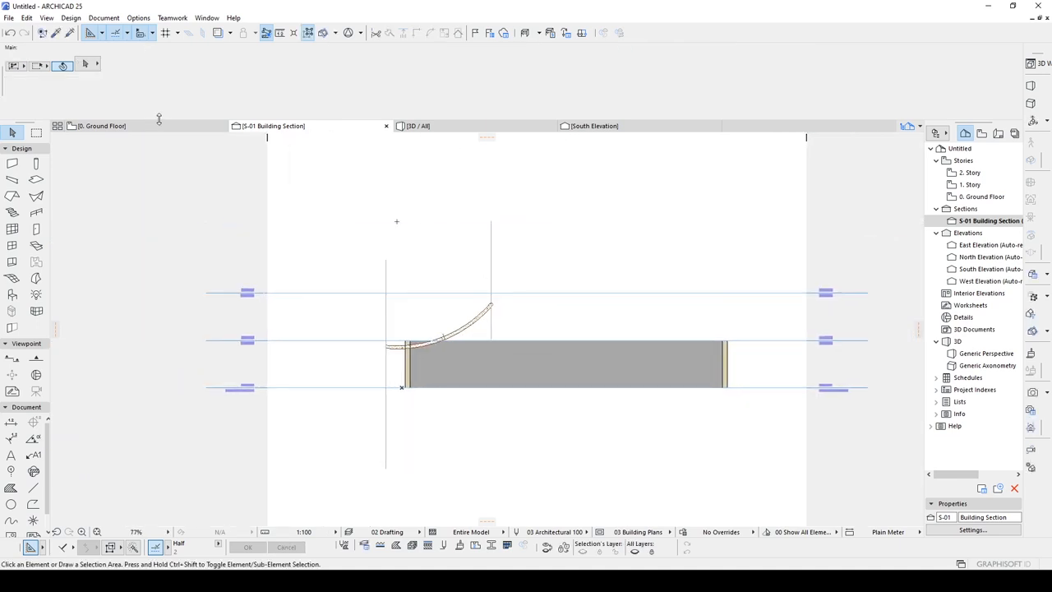
pyautogui.click(102, 124)
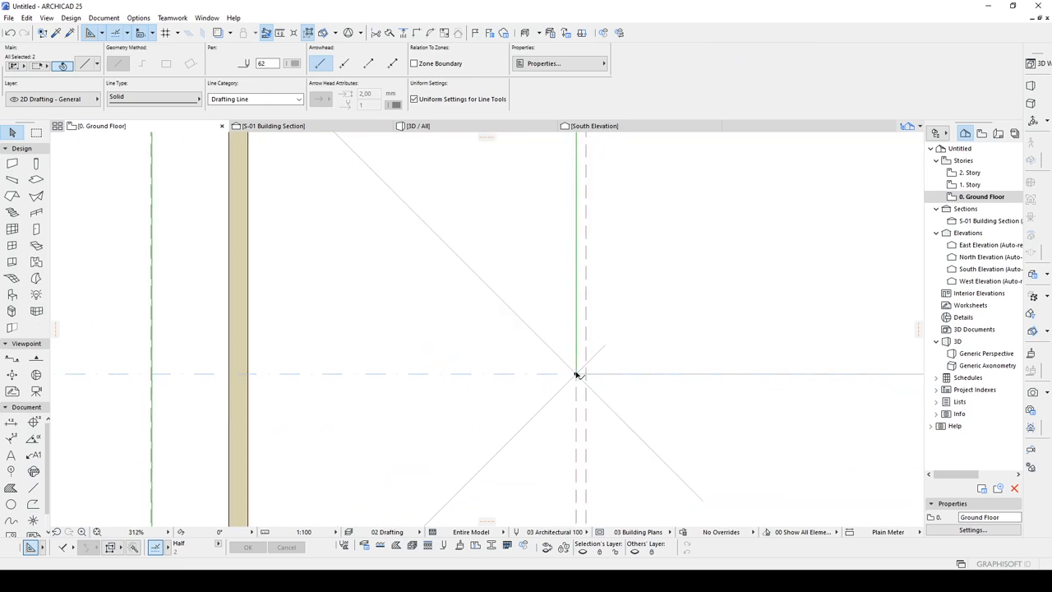
pyautogui.scroll(-3)
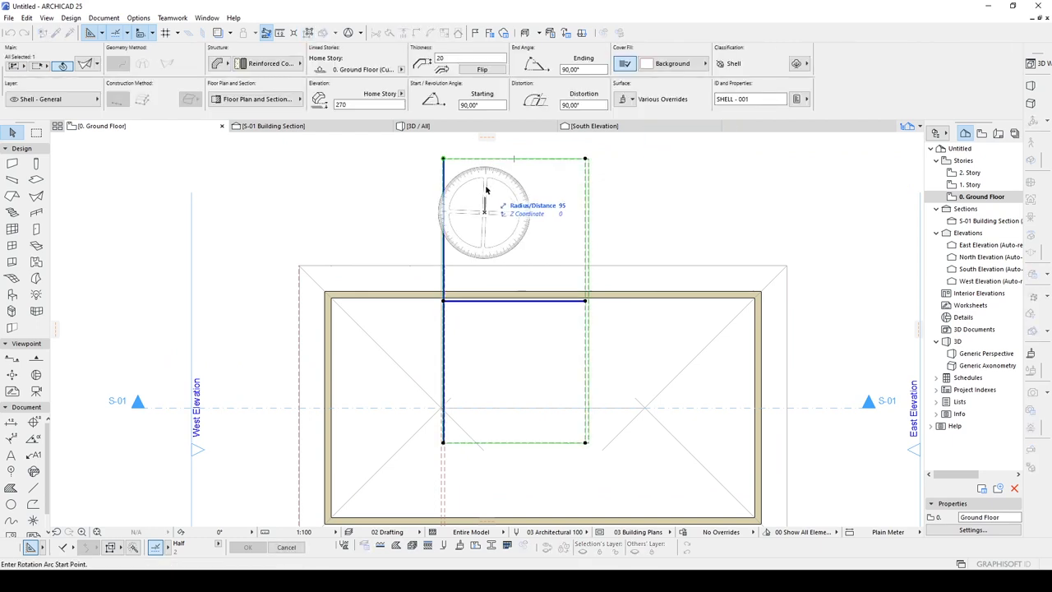
pyautogui.moveTo(710, 227)
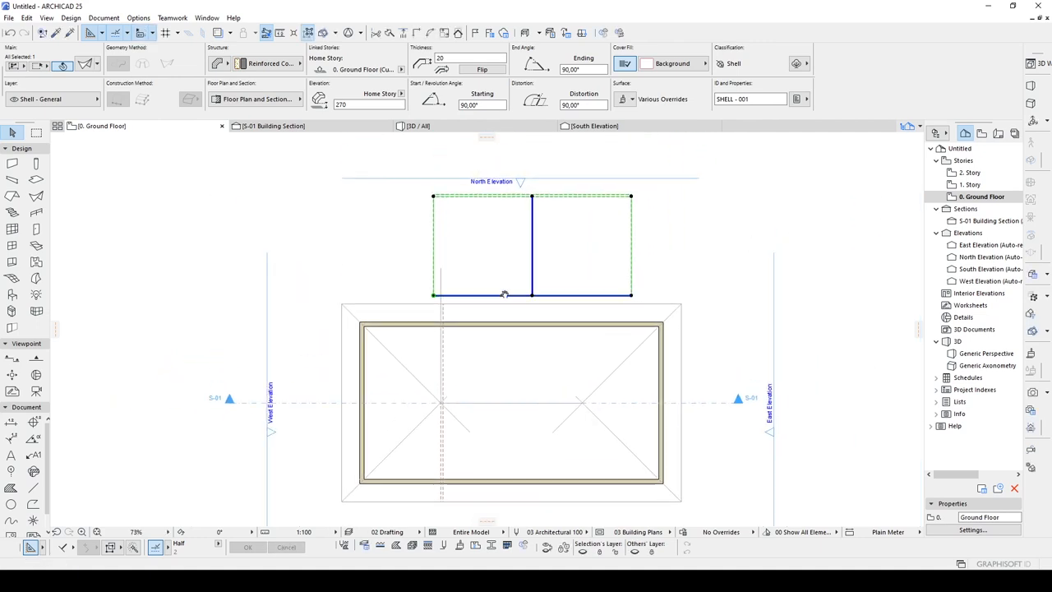
# - Drag the revolved shell by its corner onto the eave outline corner over the wall rectangle
pyautogui.moveTo(505, 294); pyautogui.dragTo(631, 309)
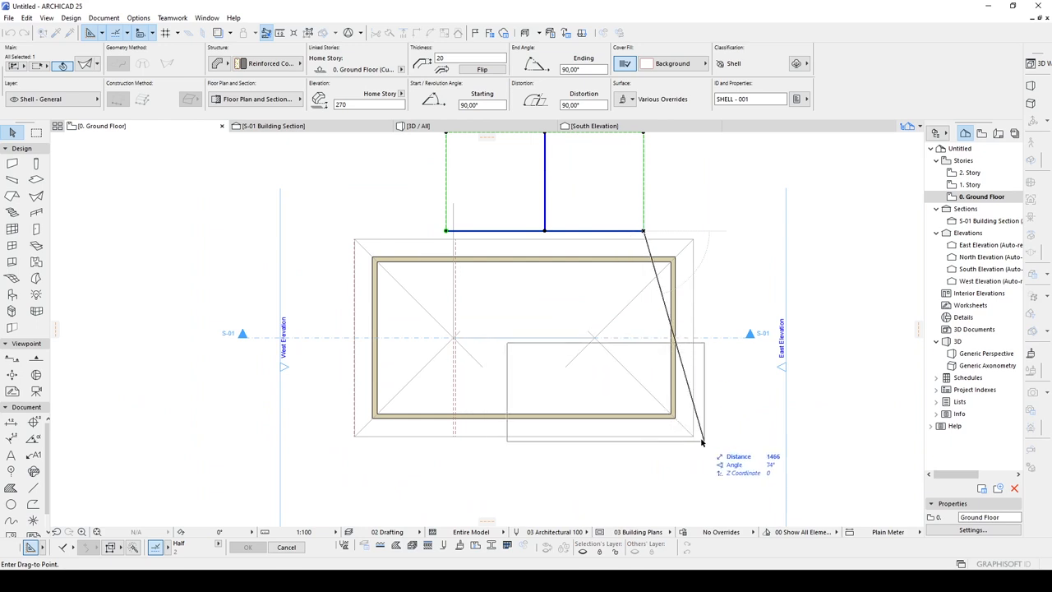
pyautogui.click(618, 146)
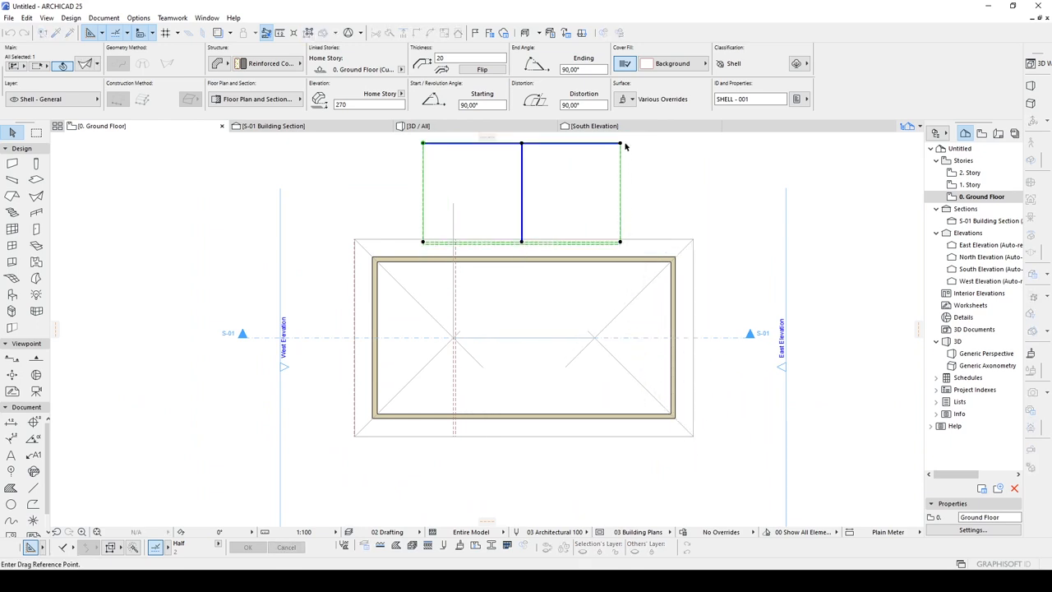
pyautogui.moveTo(523, 191); pyautogui.dragTo(595, 287)
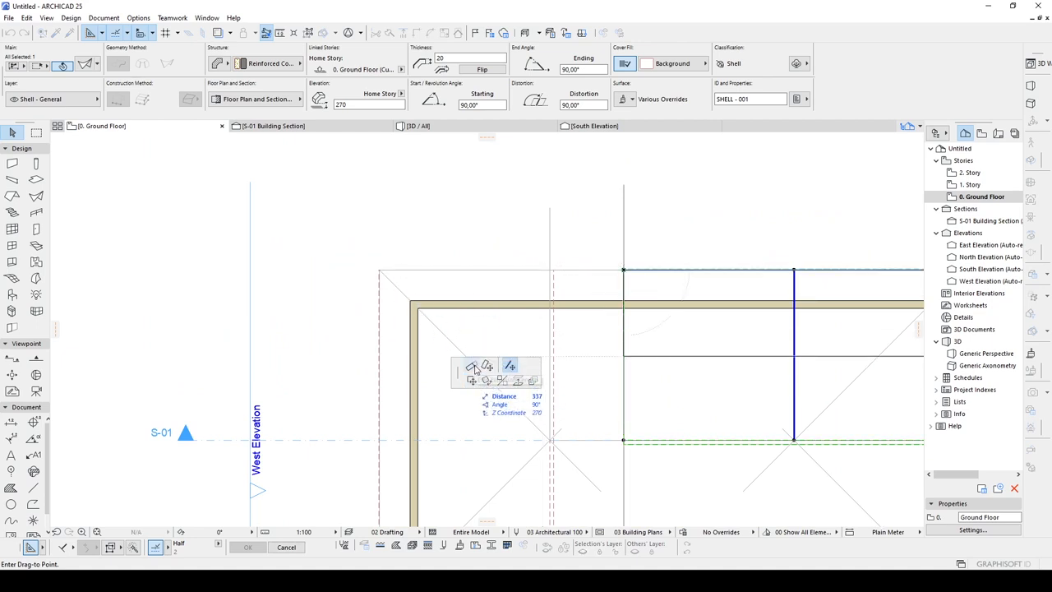
pyautogui.moveTo(473, 365)
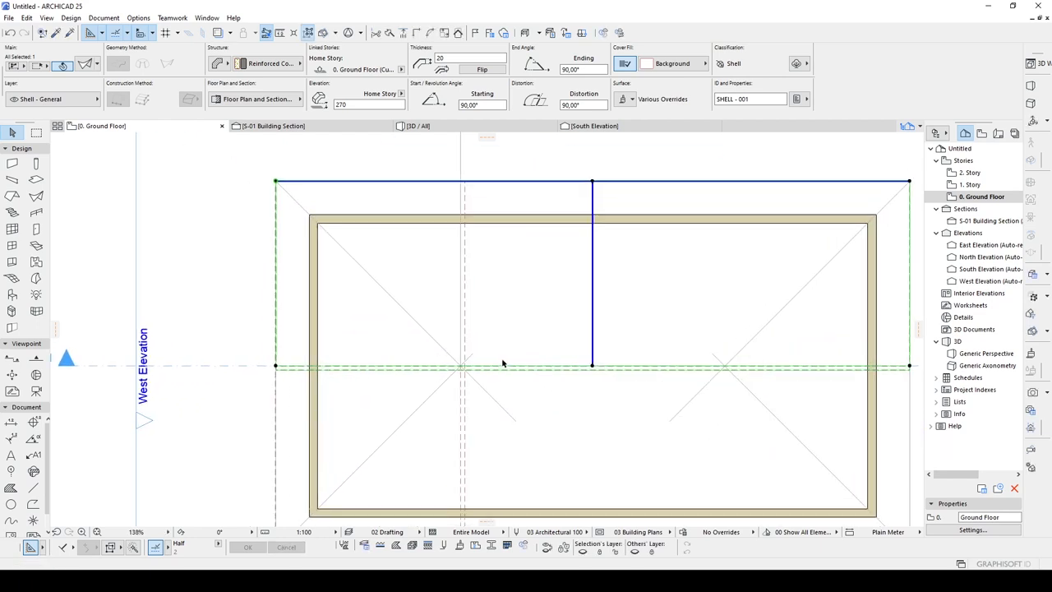
pyautogui.scroll(3)
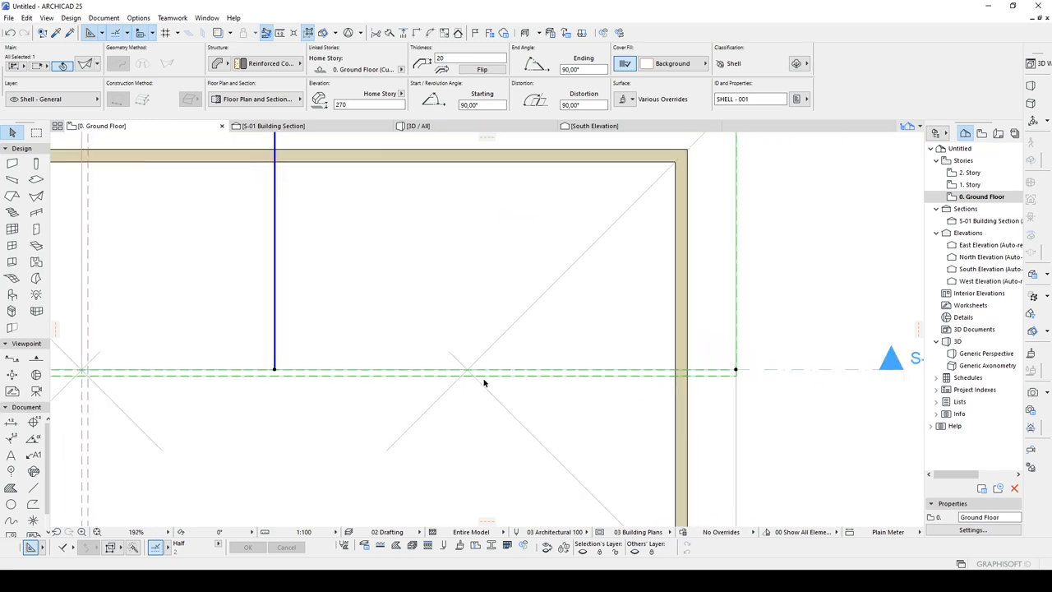
pyautogui.scroll(-3)
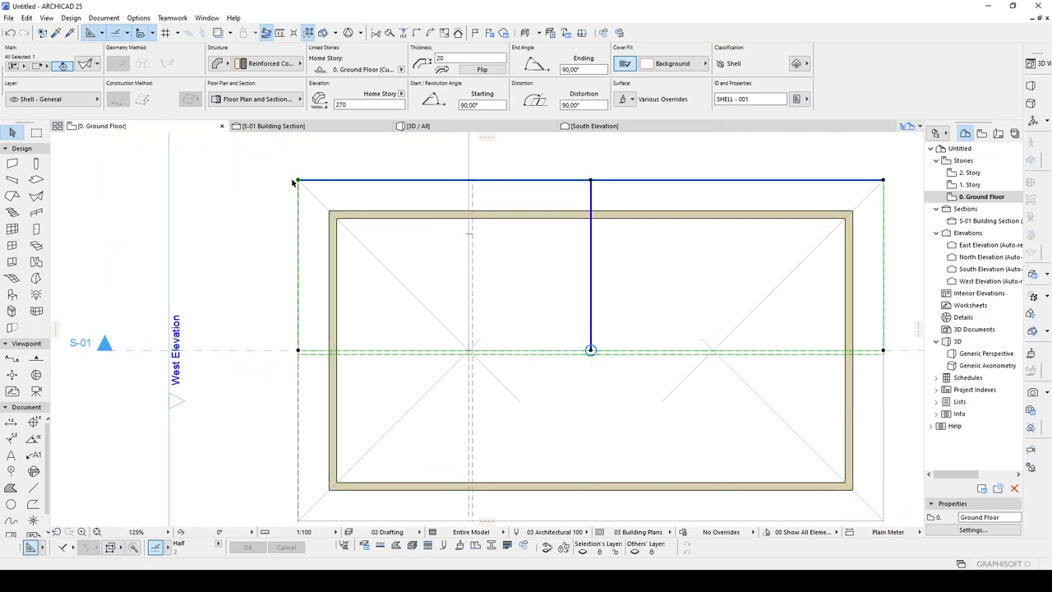
pyautogui.click(419, 125)
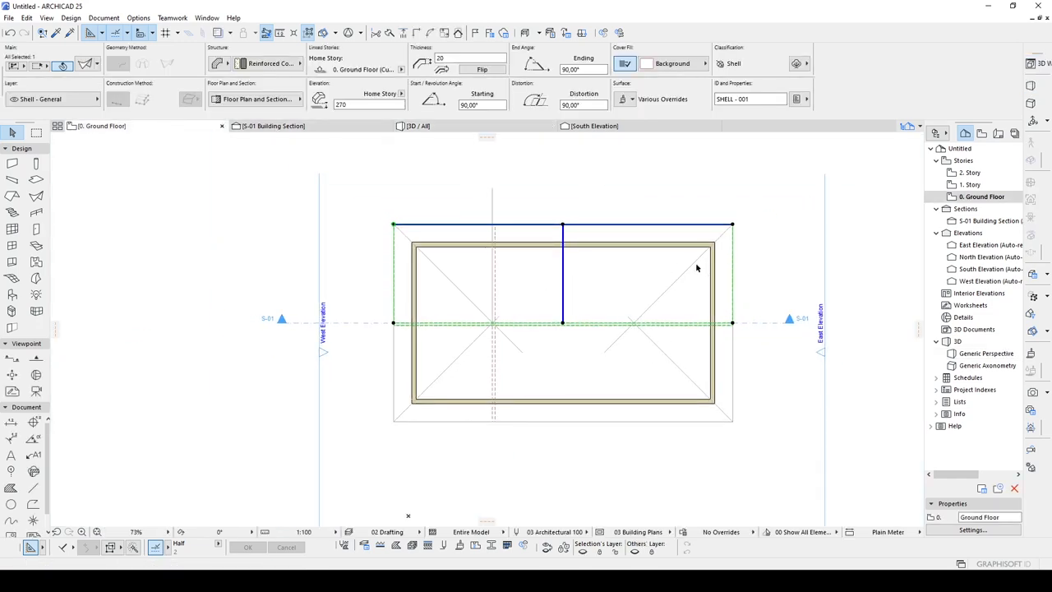
pyautogui.rightClick(697, 268)
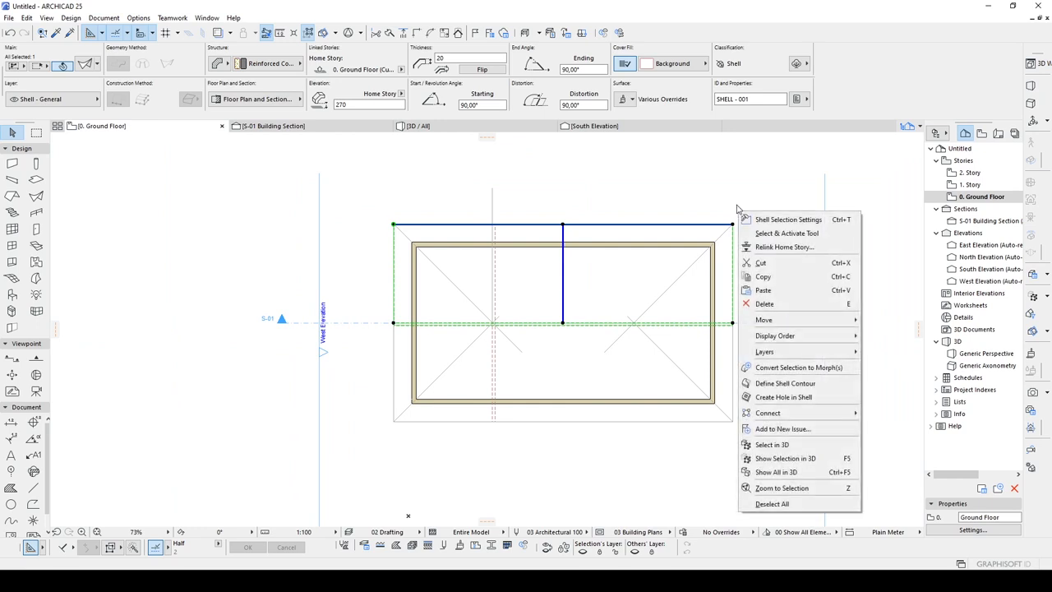
pyautogui.moveTo(799, 396)
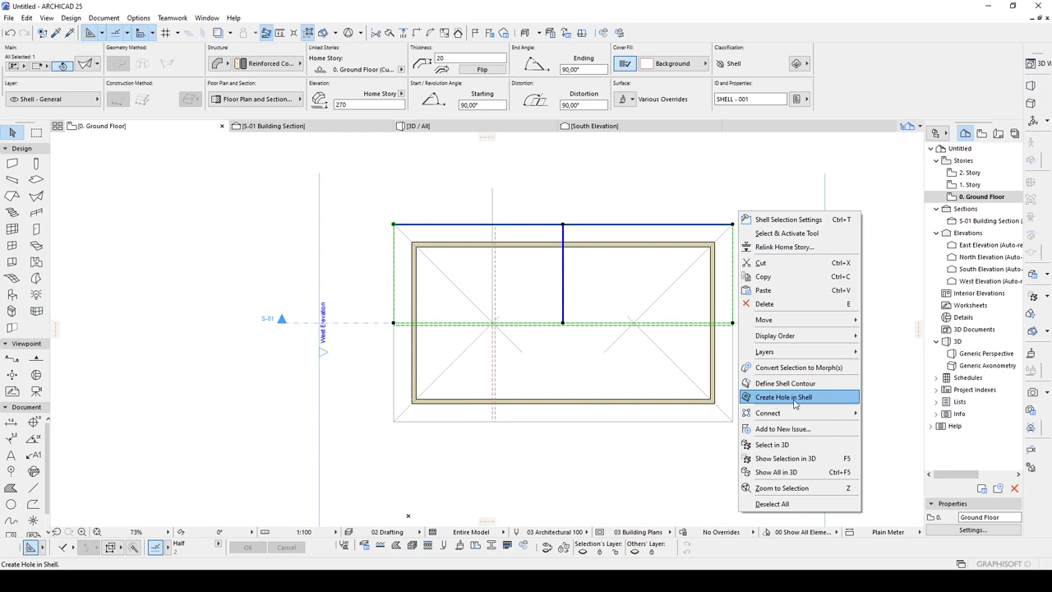
pyautogui.moveTo(785, 383)
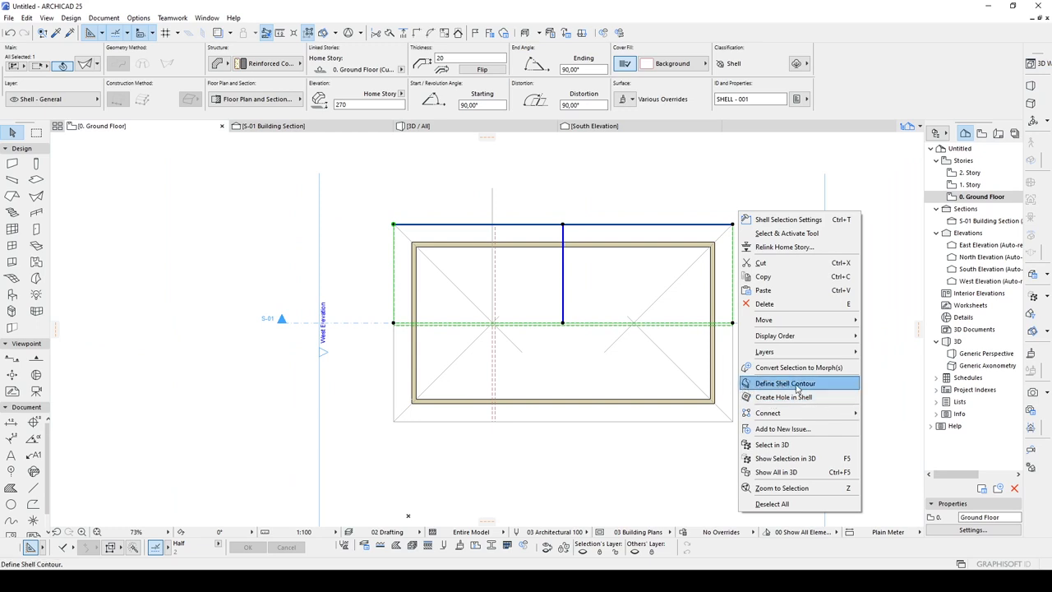
pyautogui.click(784, 383)
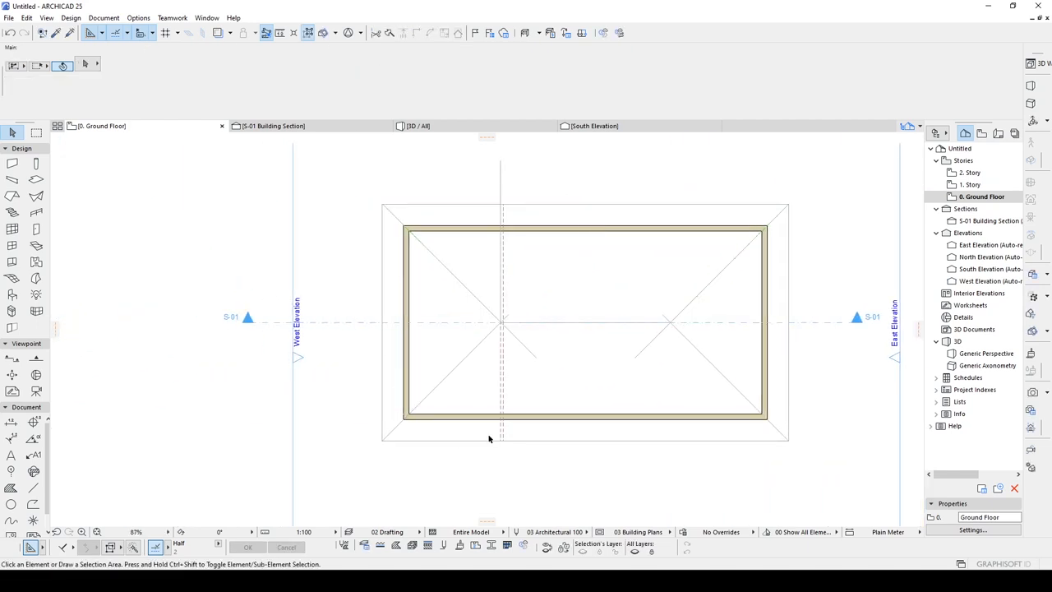
pyautogui.click(440, 320)
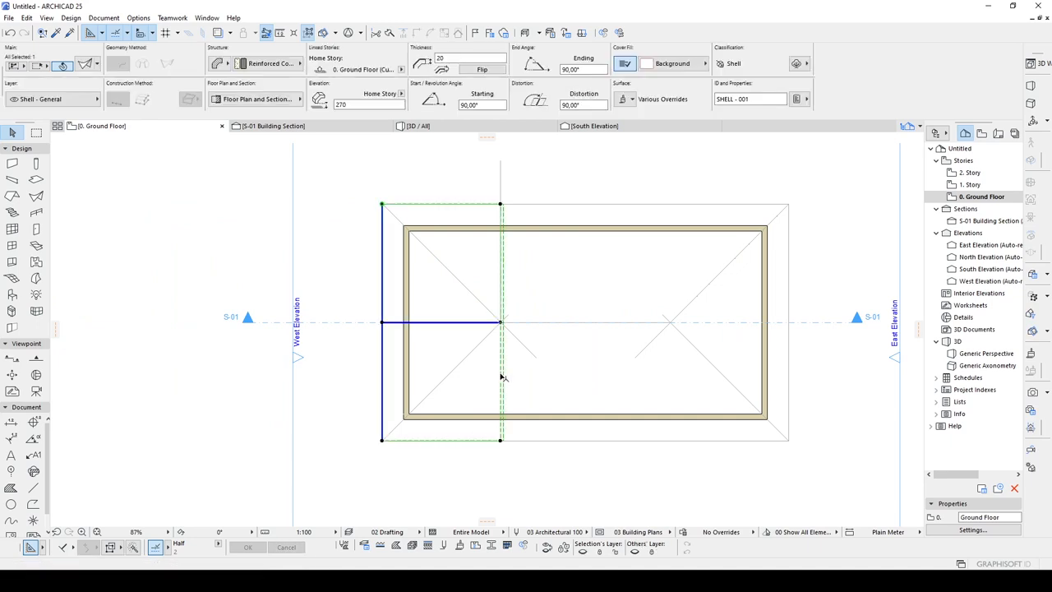
pyautogui.rightClick(503, 376)
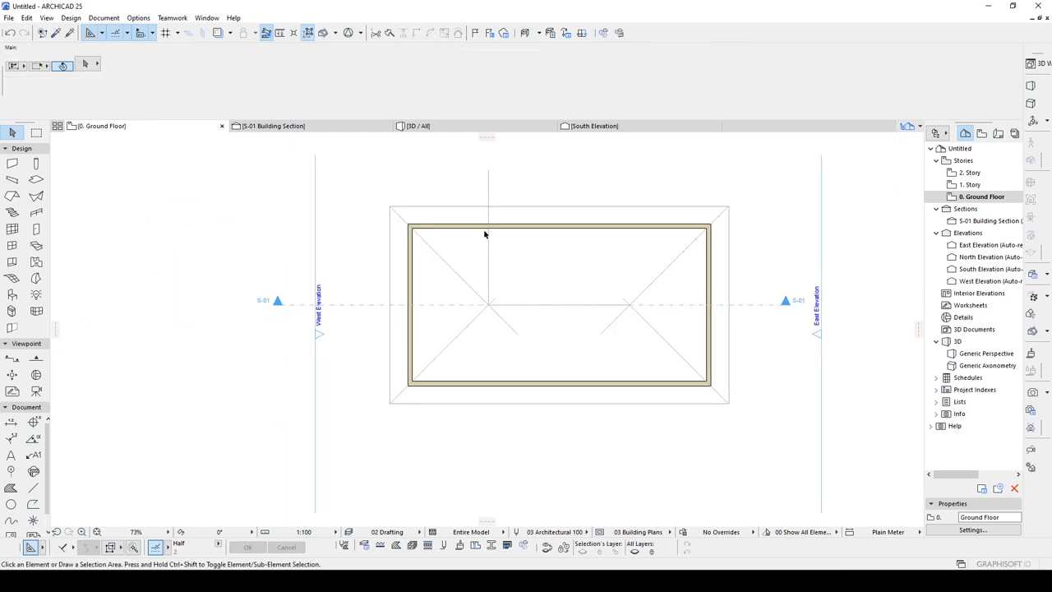
pyautogui.click(33, 486)
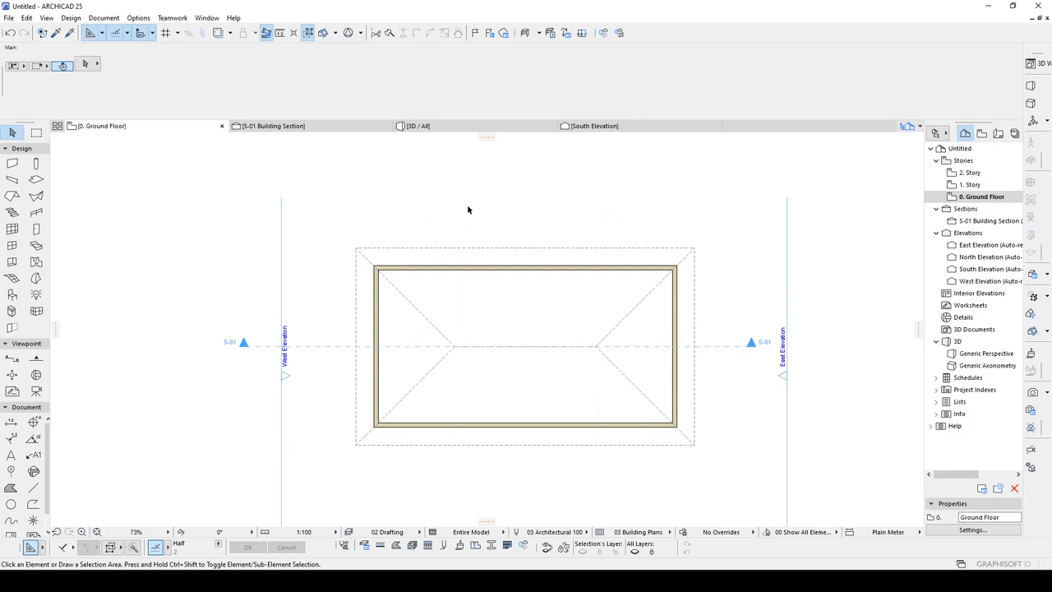
pyautogui.click(414, 125)
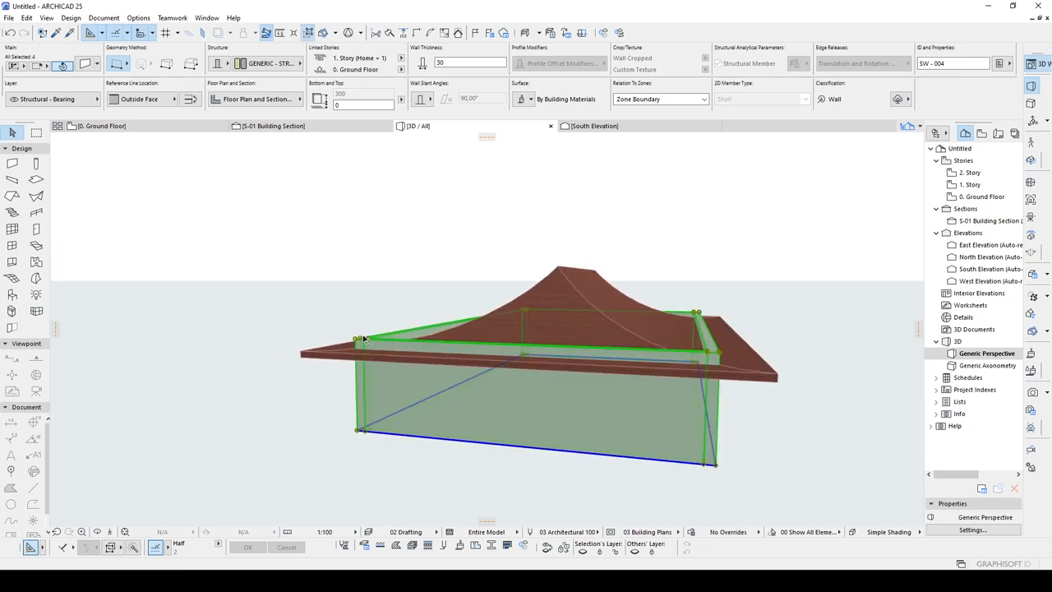
# - Trim the selected walls to the roof shell, keeping the portion below, and orbit to check
pyautogui.click(634, 292)
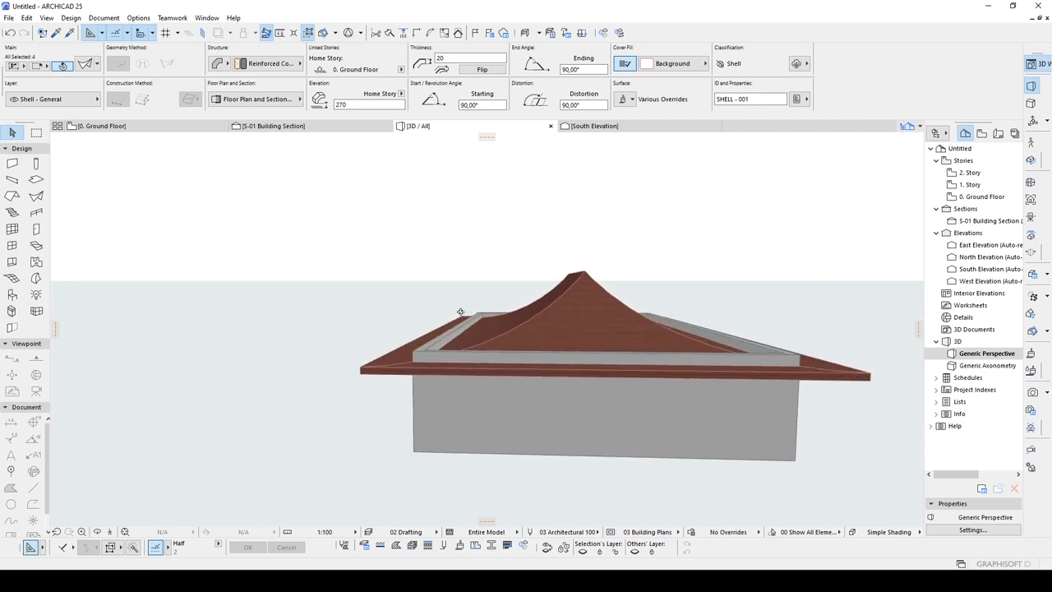
pyautogui.click(605, 411)
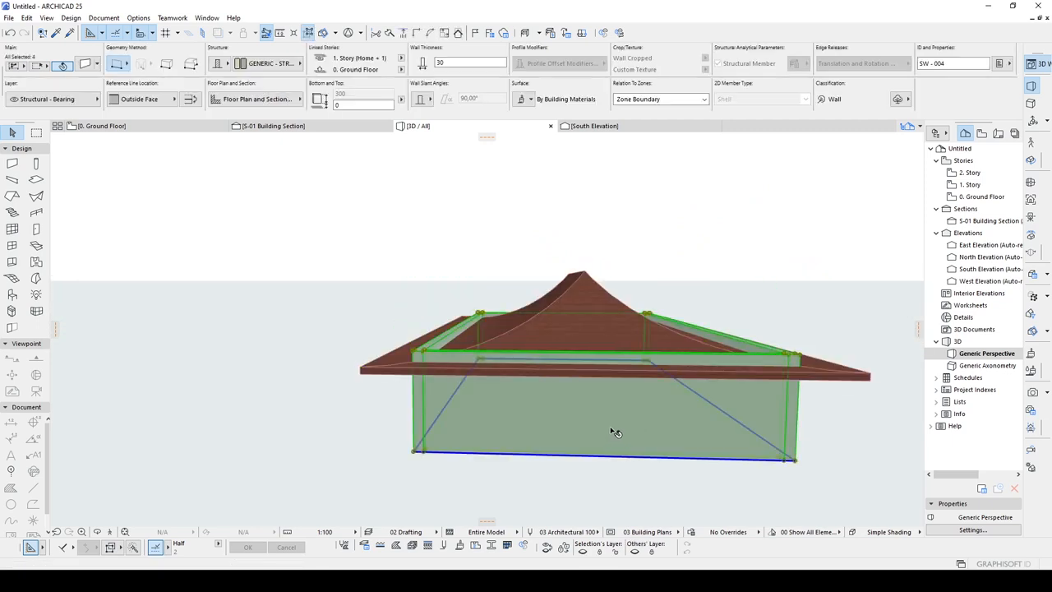
pyautogui.rightClick(614, 434)
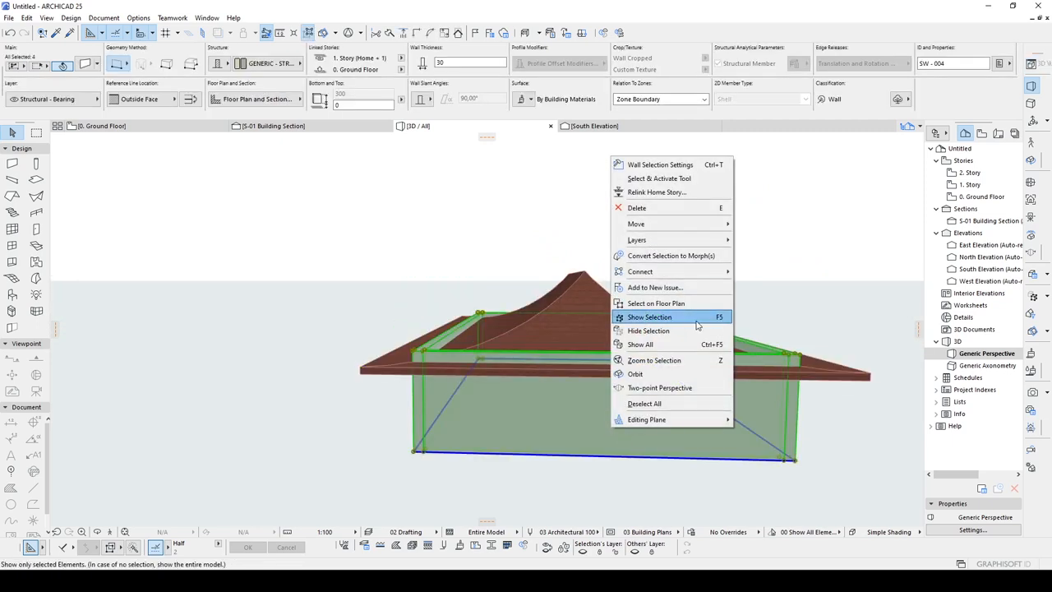
pyautogui.moveTo(641, 271)
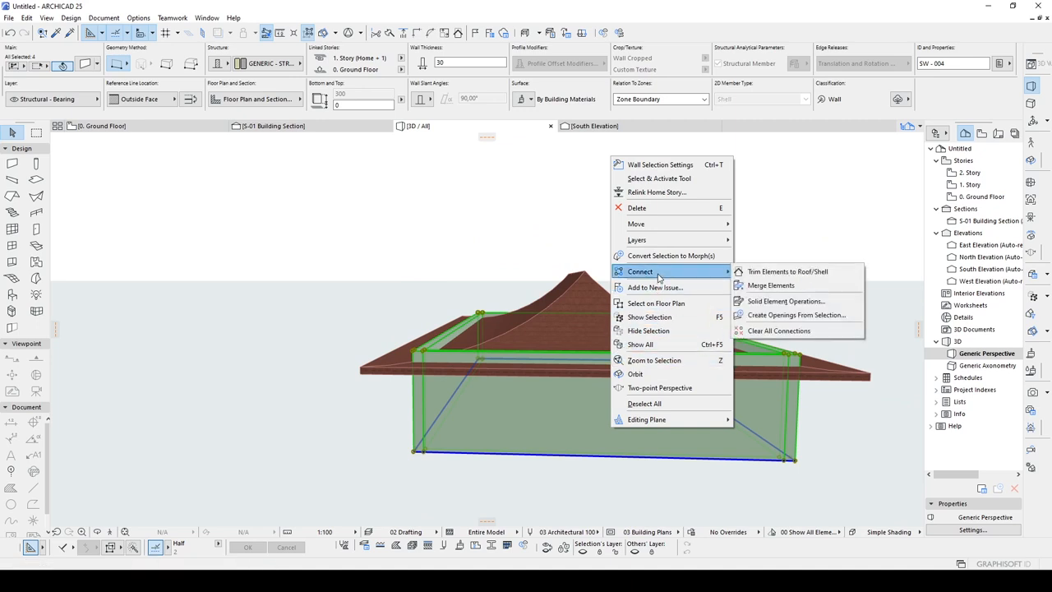
pyautogui.moveTo(787, 271)
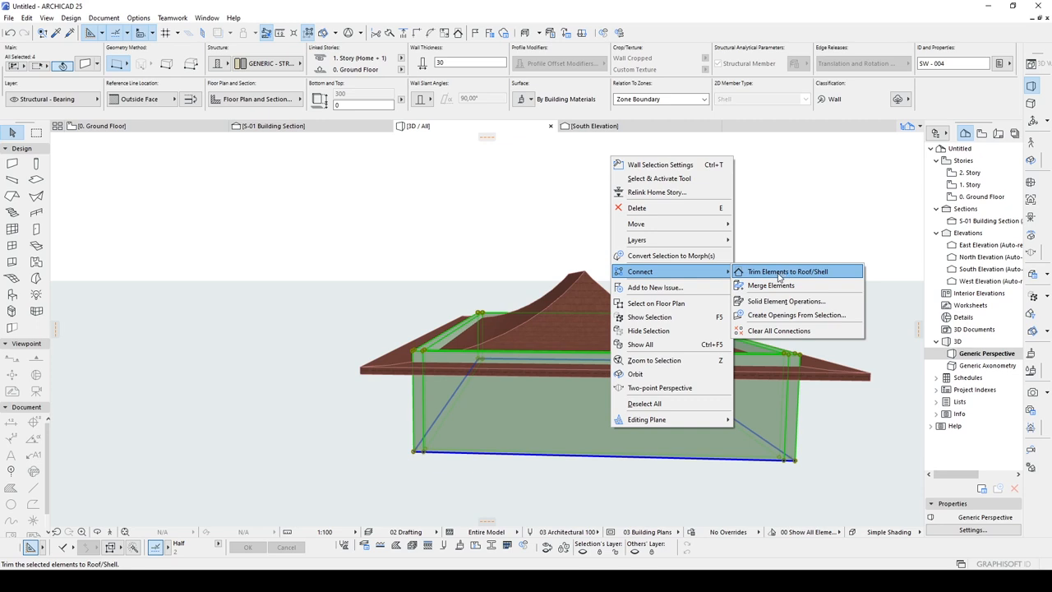
pyautogui.click(788, 271)
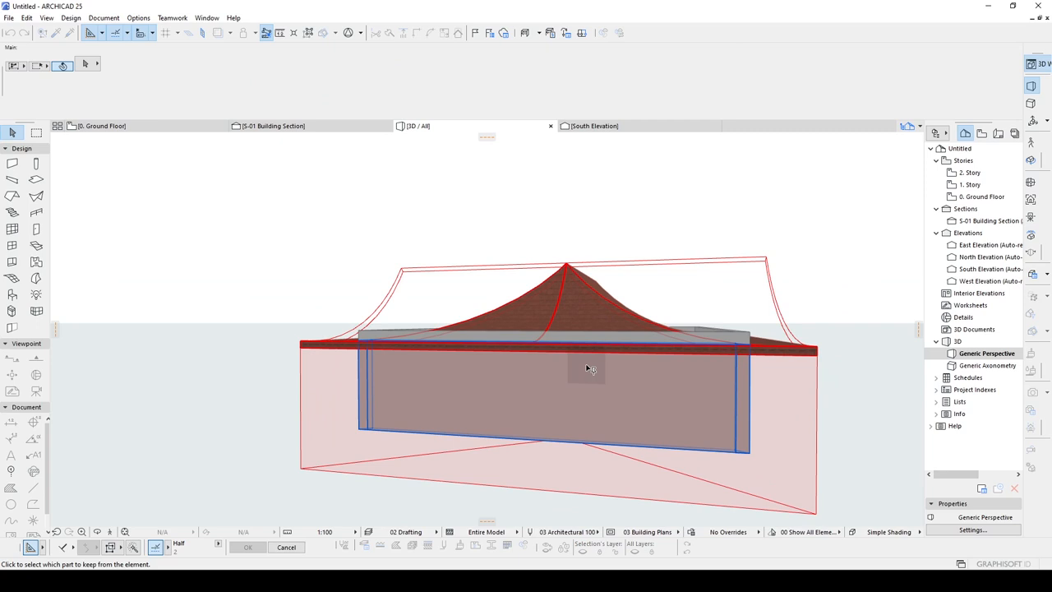
pyautogui.click(567, 369)
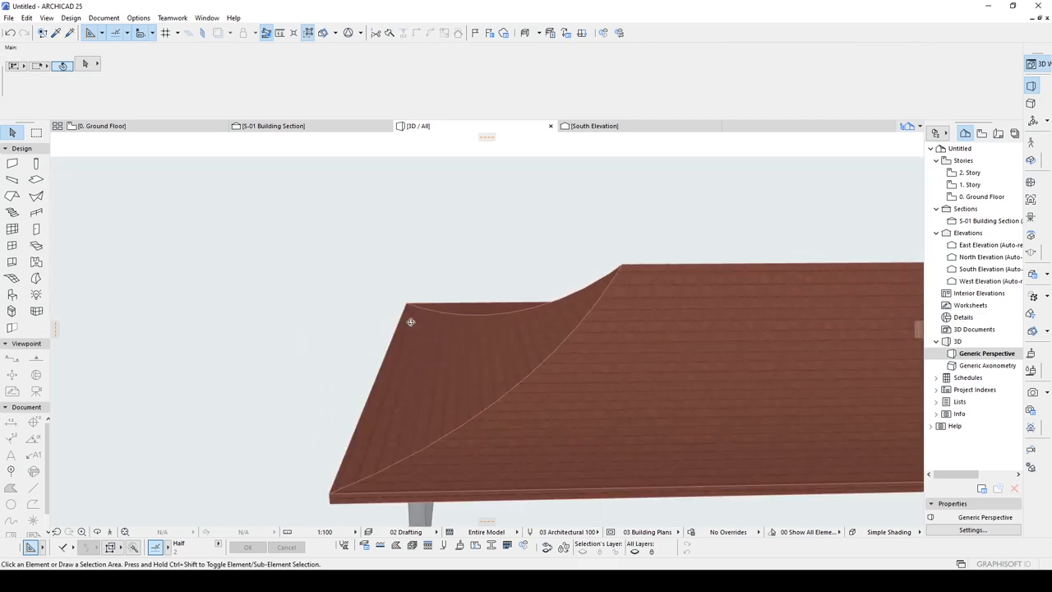
pyautogui.moveTo(411, 321); pyautogui.dragTo(779, 332)
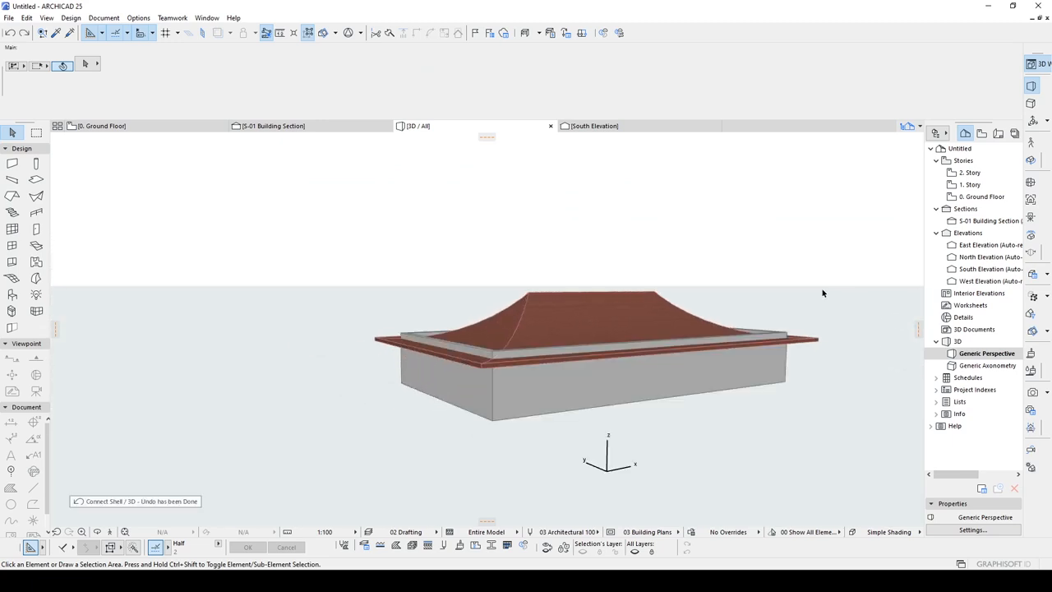
pyautogui.click(501, 321)
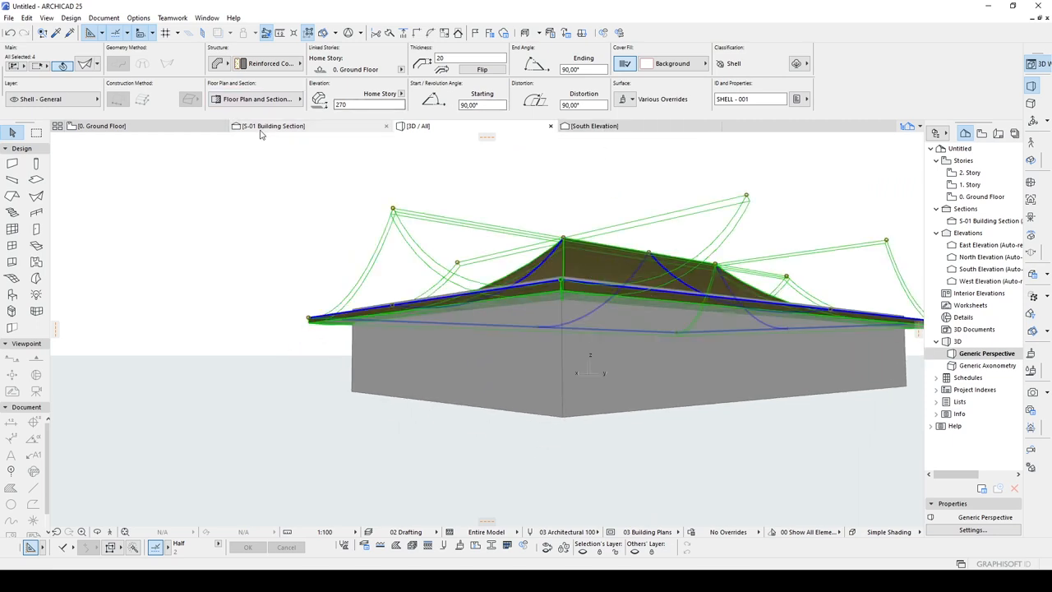
pyautogui.click(273, 125)
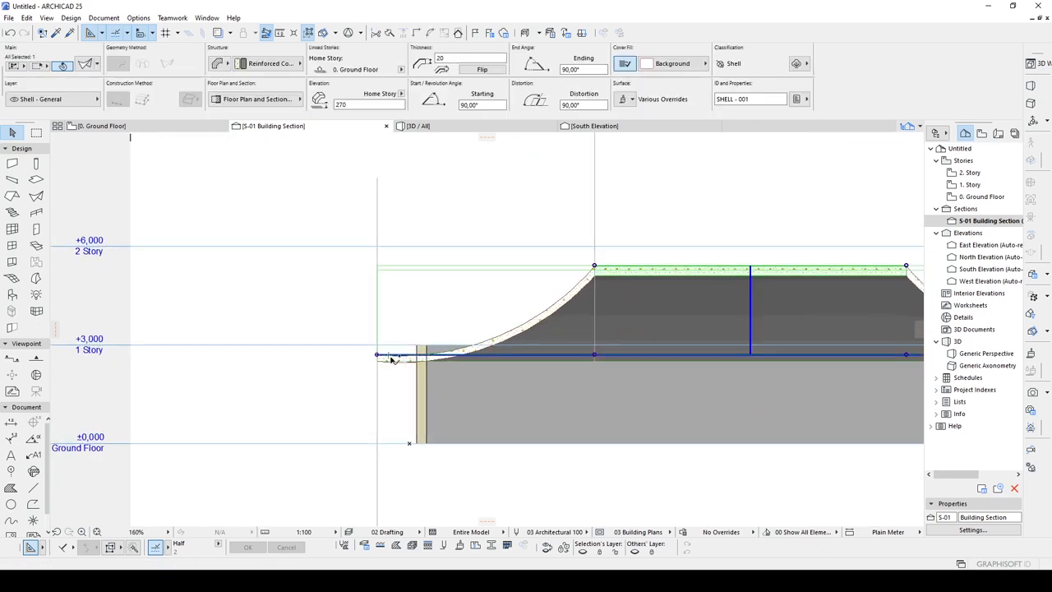
pyautogui.click(418, 125)
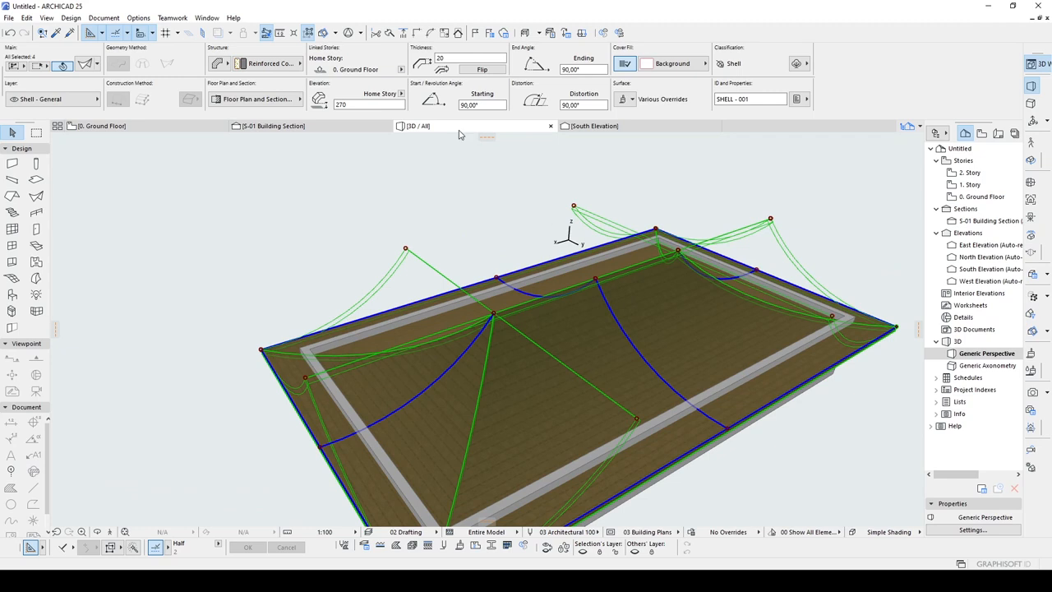
pyautogui.click(271, 125)
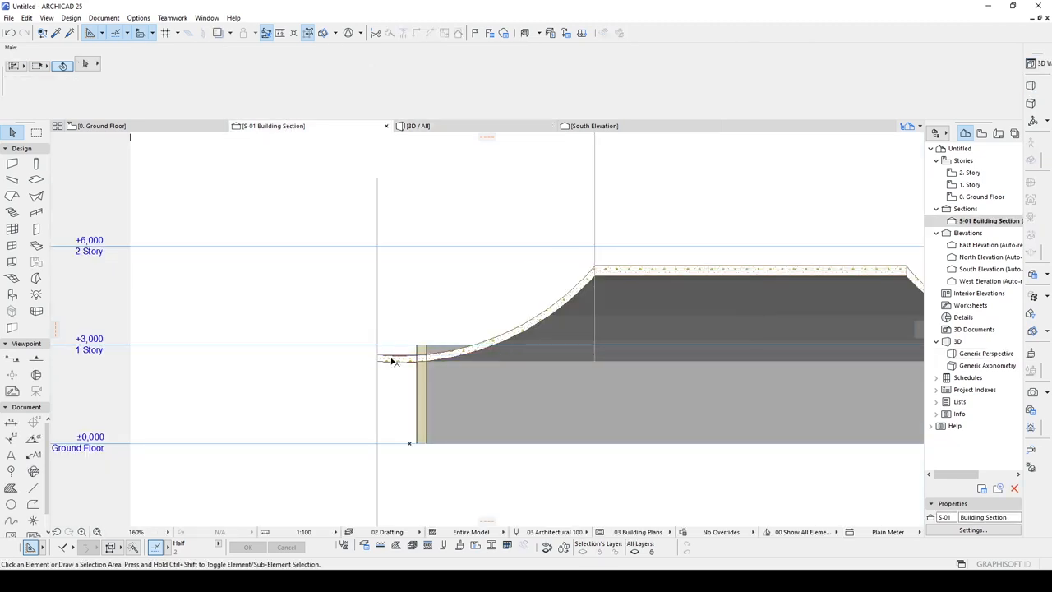
pyautogui.click(658, 295)
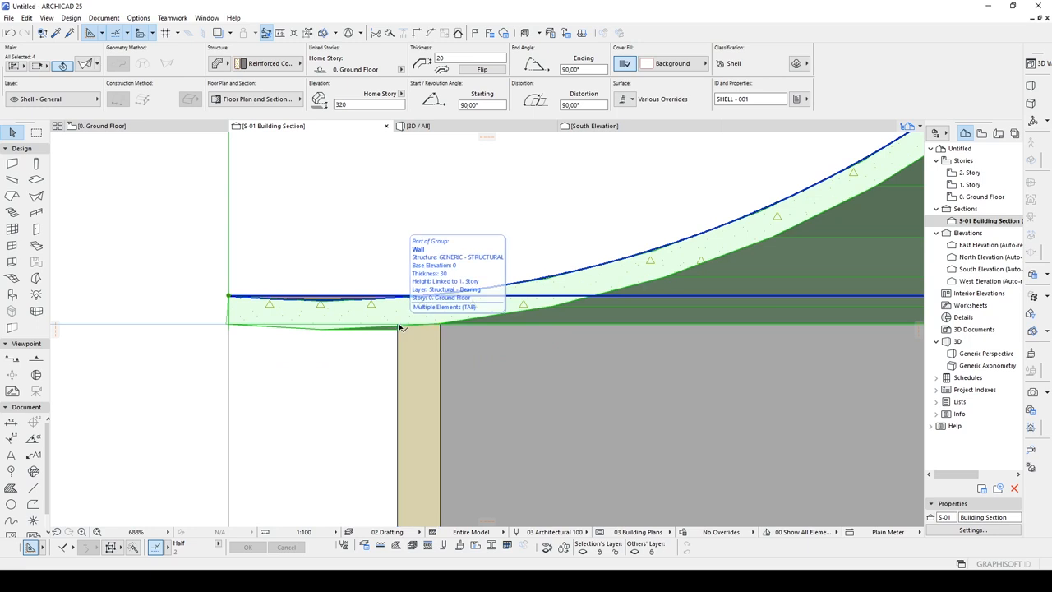
pyautogui.click(417, 125)
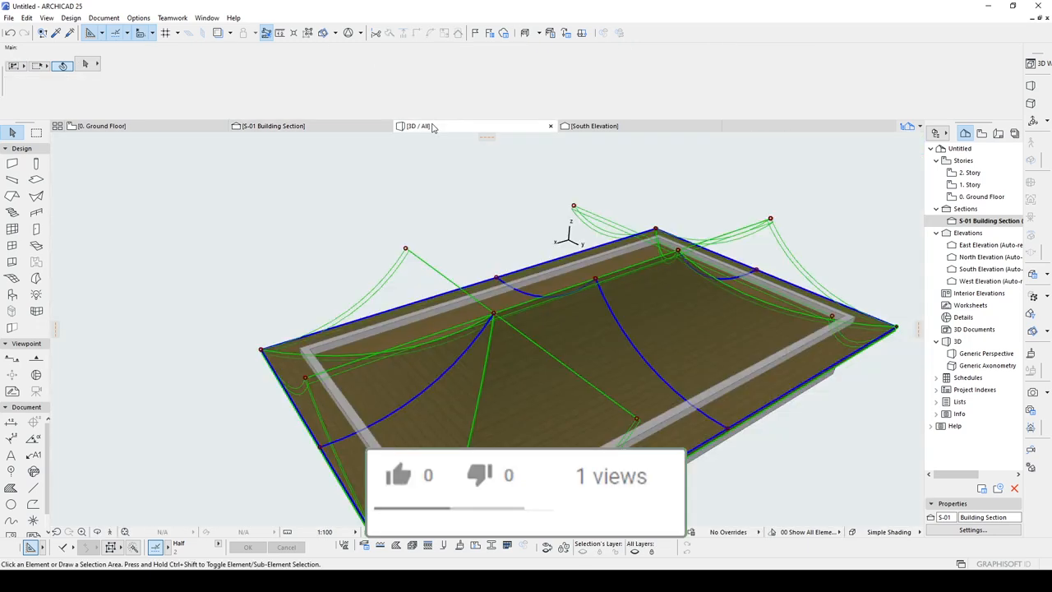